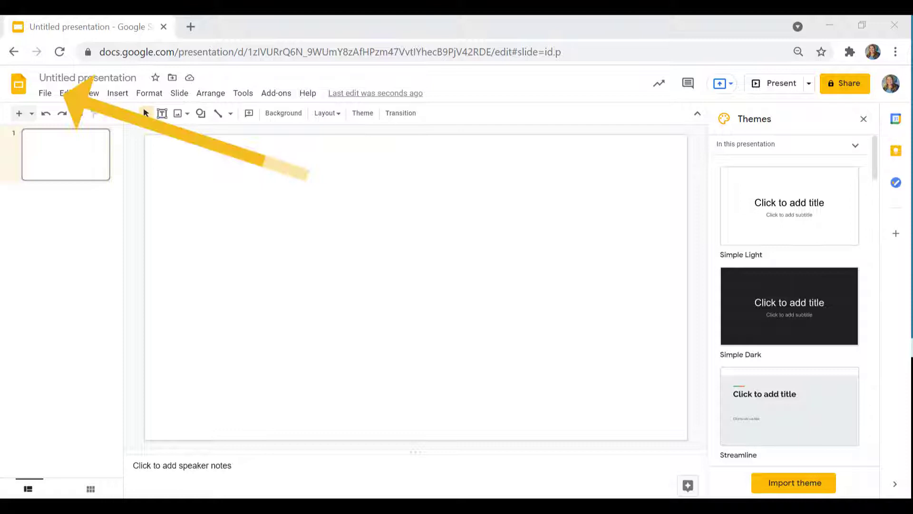
- Set a custom portrait page size through File > Page setup and insert the bulletin board photo
left_click(44, 93)
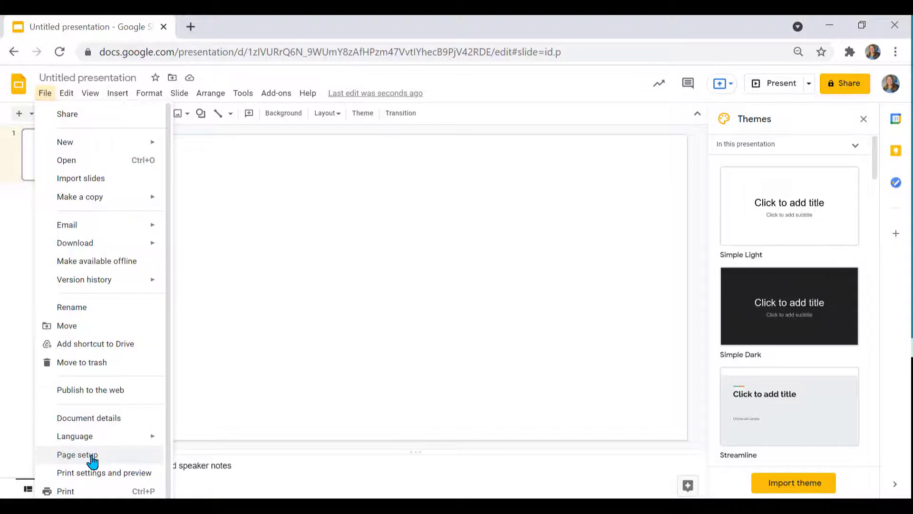
left_click(77, 455)
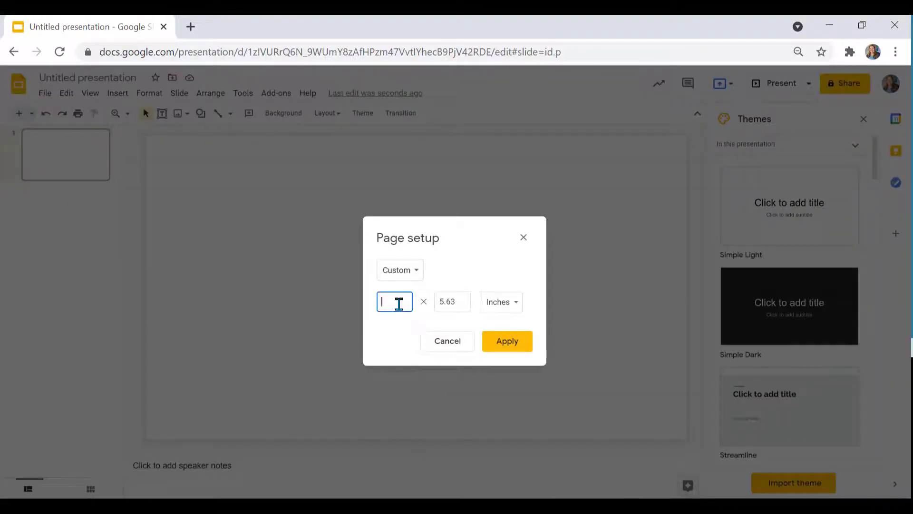
left_click(506, 341)
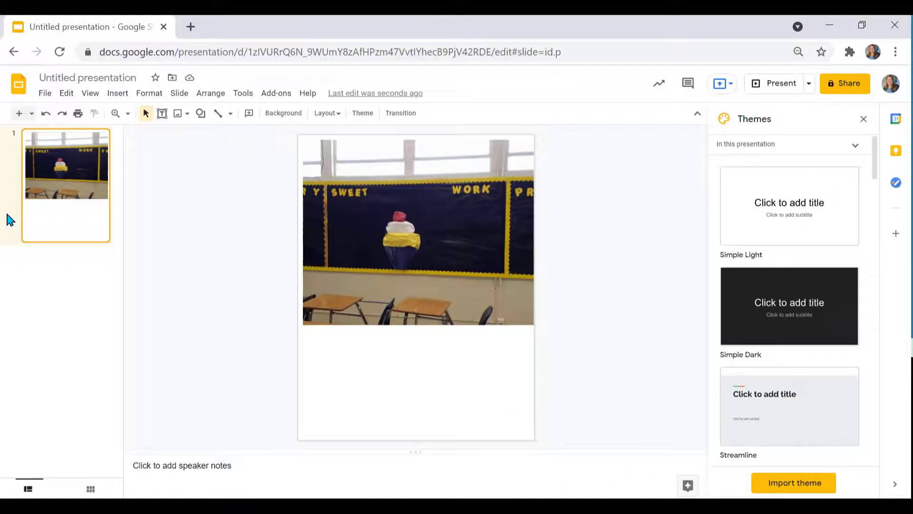
- Add a blank slide and insert a web-searched pink cherry-topped cupcake image, enlarged past the page
left_click(19, 113)
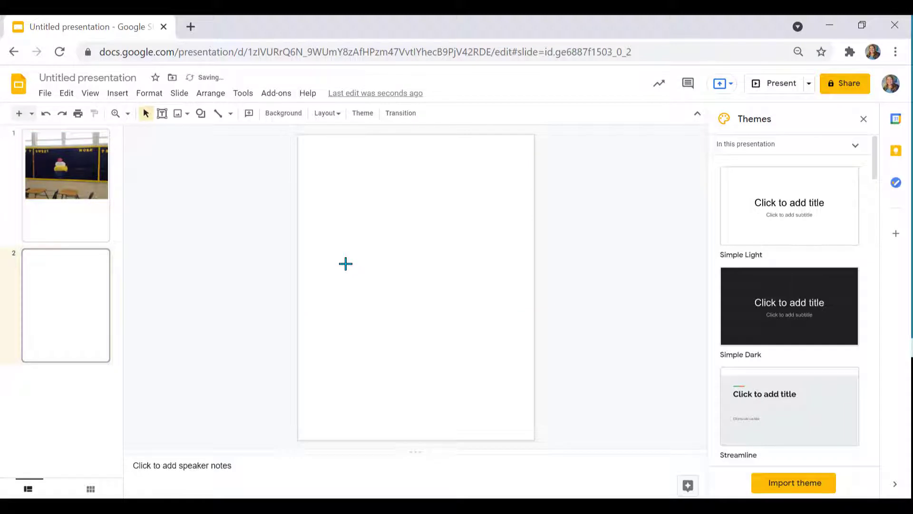
left_click(117, 92)
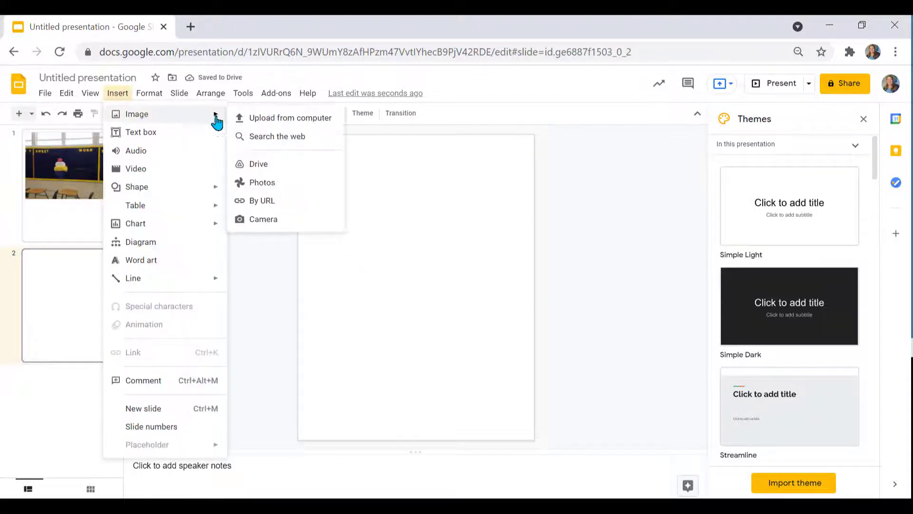
left_click(276, 136)
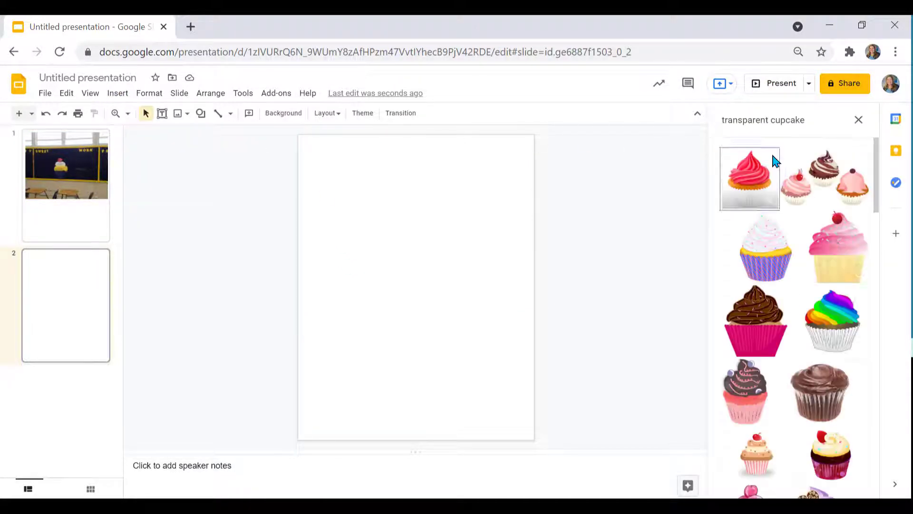
left_click(837, 245)
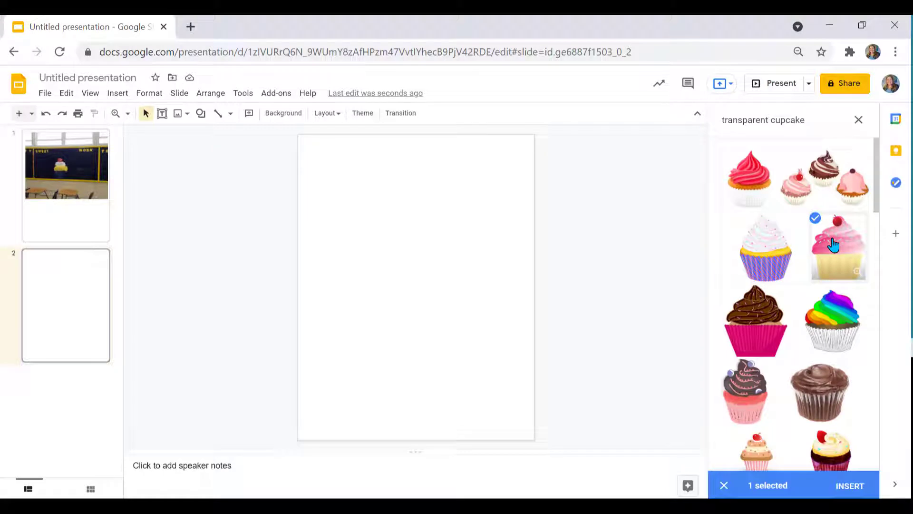
left_click(849, 485)
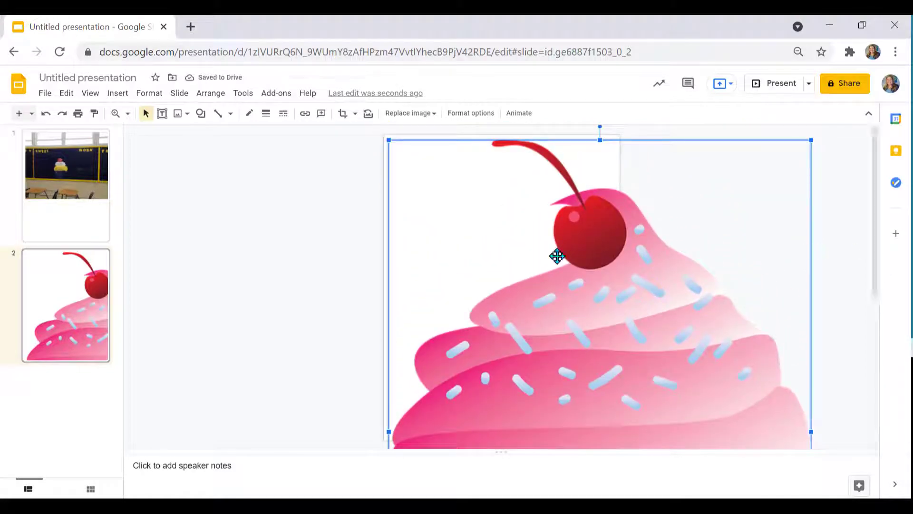
mouse_move(381, 187)
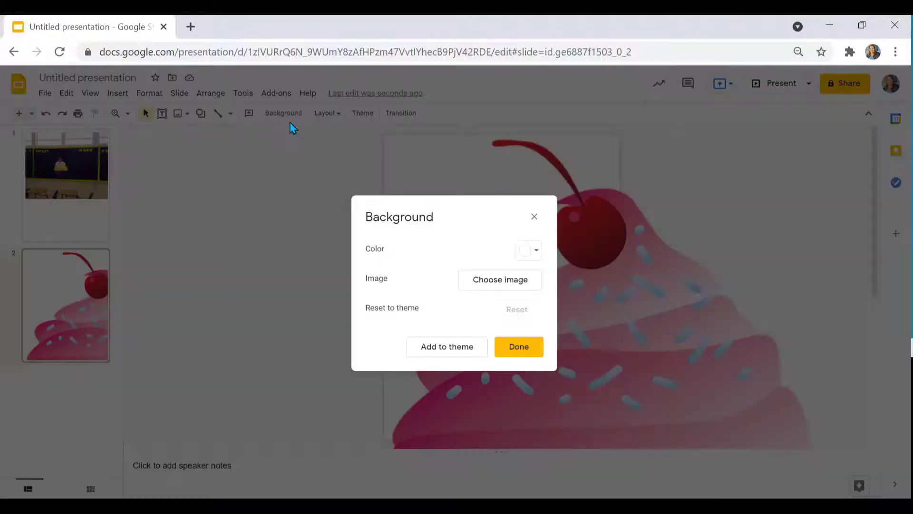
- Make the cupcake slide's background bright cyan and duplicate it as slide 3
left_click(535, 249)
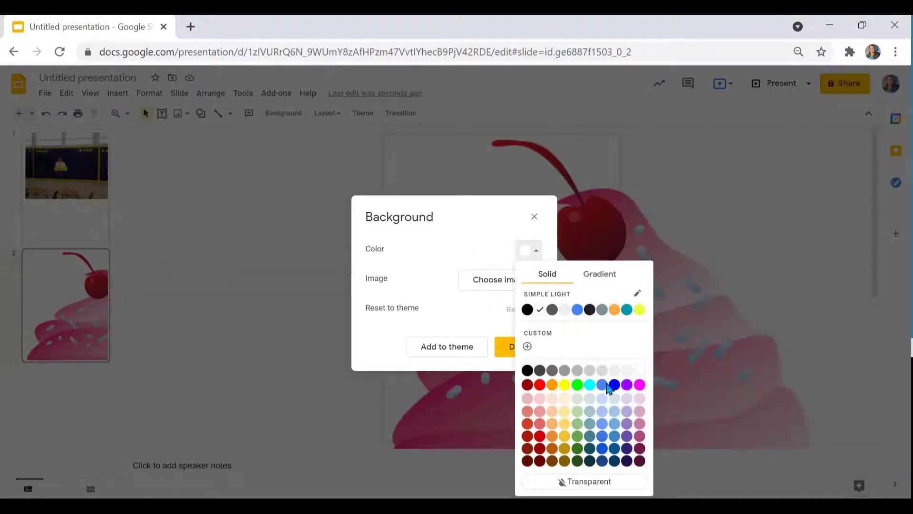
left_click(588, 383)
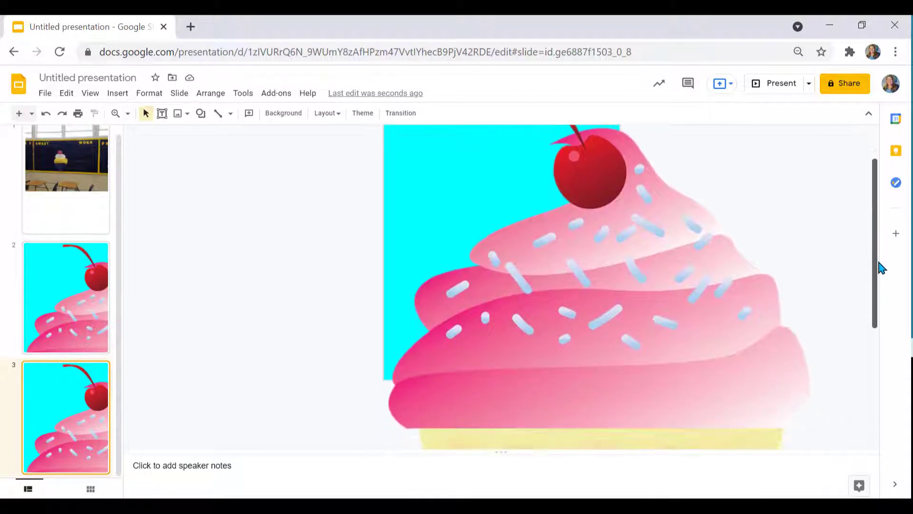
- Crop away the left half of the cupcake on slide 3 so only a right sliver shows on cyan
left_click_drag(582, 262, 597, 302)
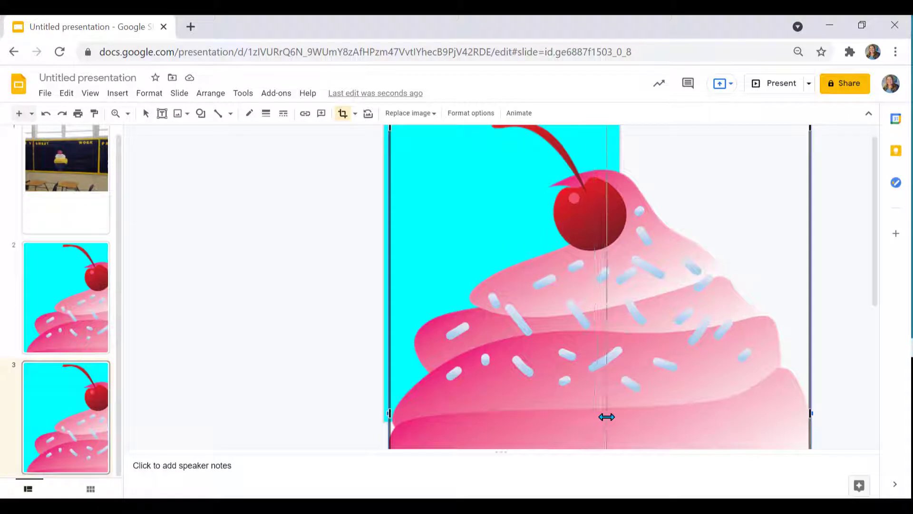
left_click_drag(606, 416, 619, 418)
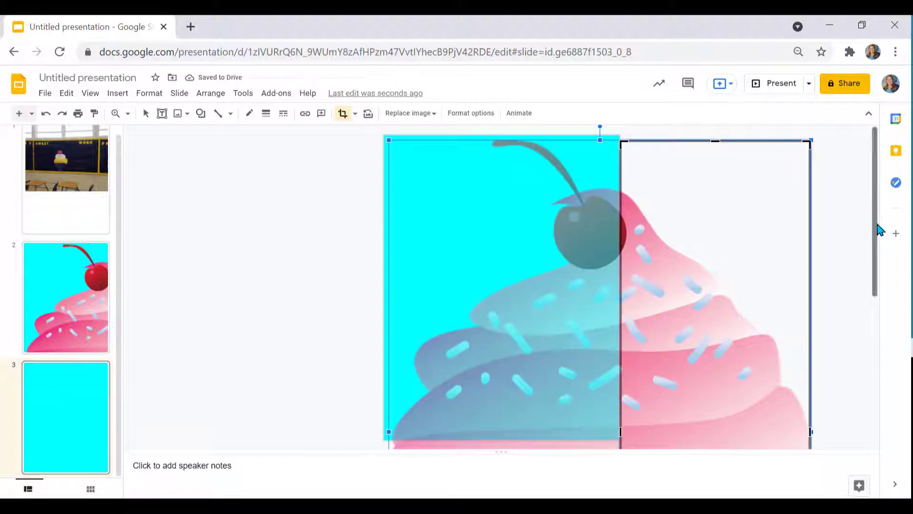
scroll("down", 3)
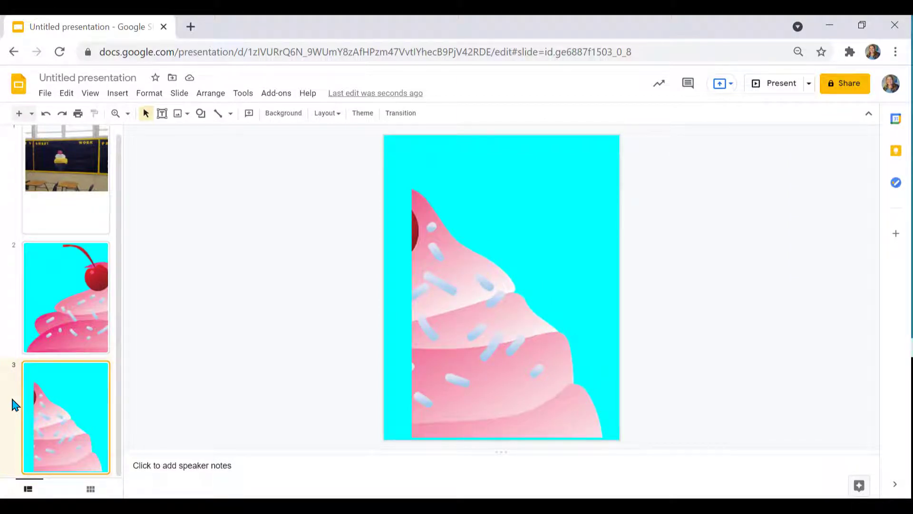
- Duplicate the full cupcake slide and crop the copy down to the yellow wrapper
left_click(65, 296)
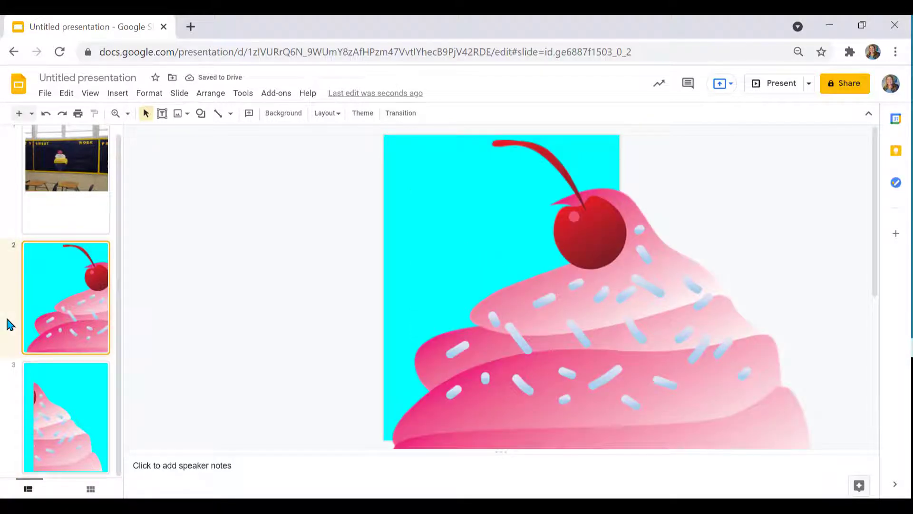
left_click(66, 406)
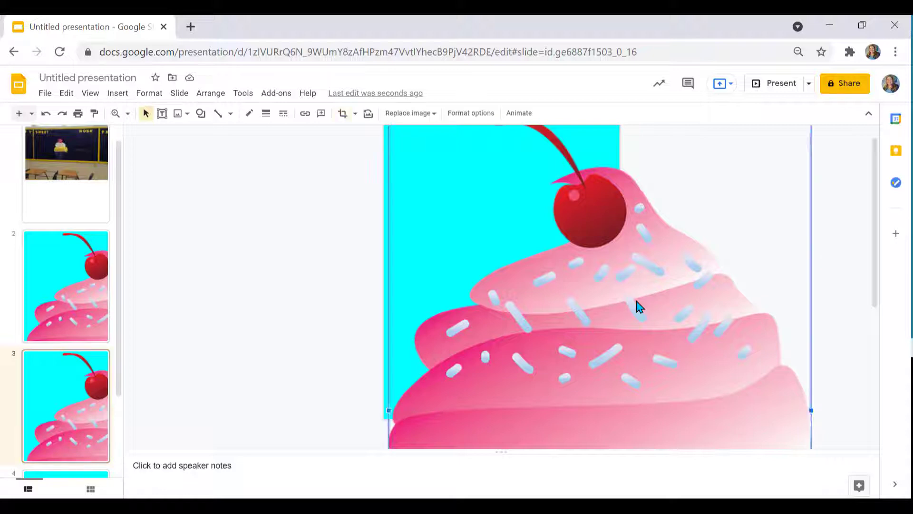
left_click(343, 113)
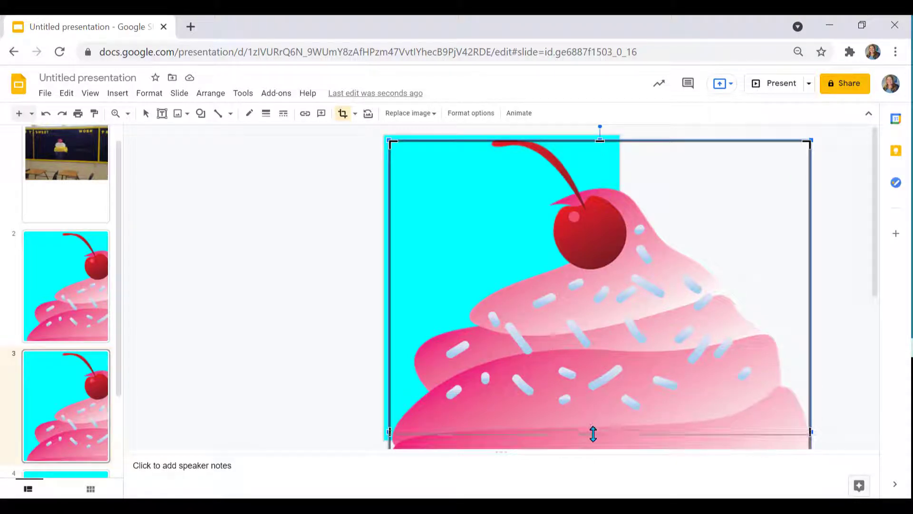
left_click_drag(592, 433, 592, 439)
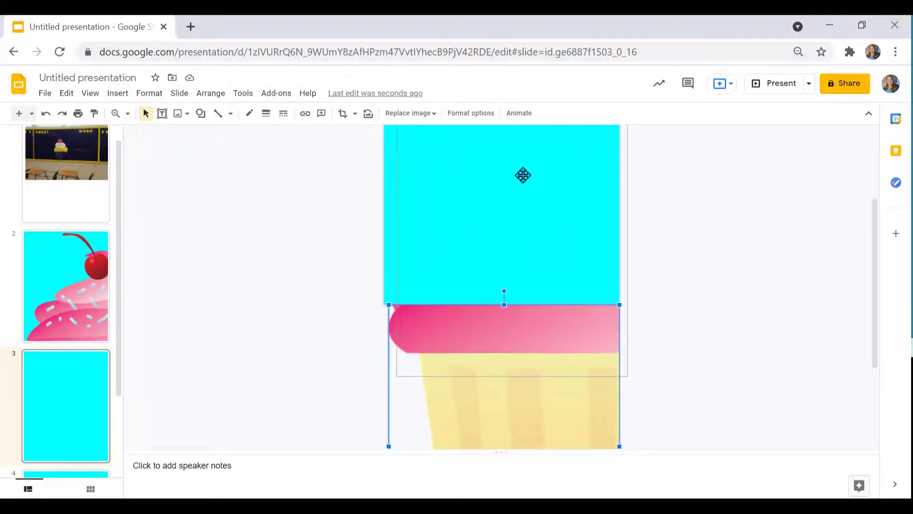
- Move and enlarge the wrapper to fill the slide, then duplicate the full cupcake slide again
left_click_drag(522, 175, 504, 239)
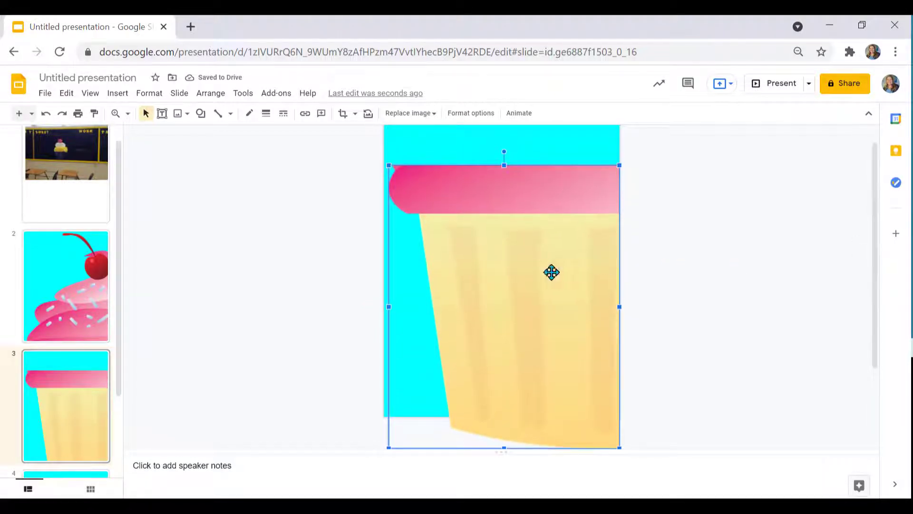
left_click_drag(552, 272, 548, 243)
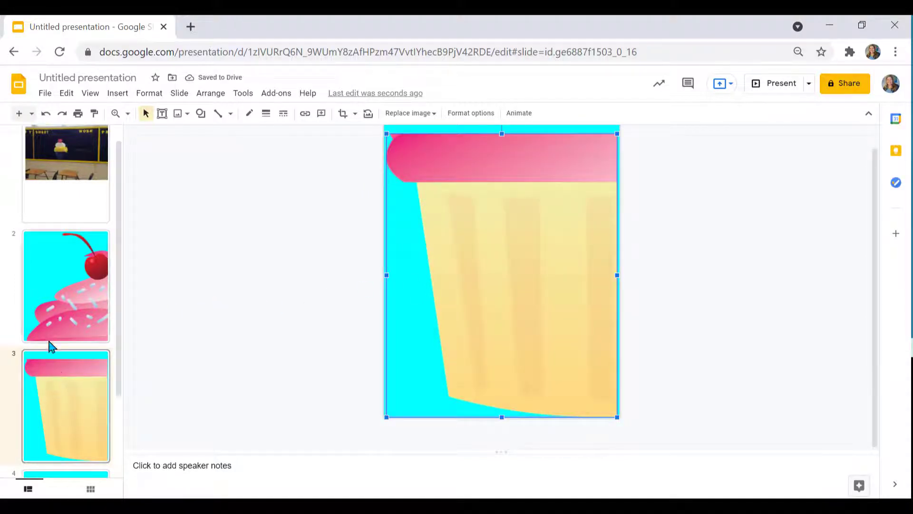
left_click(66, 285)
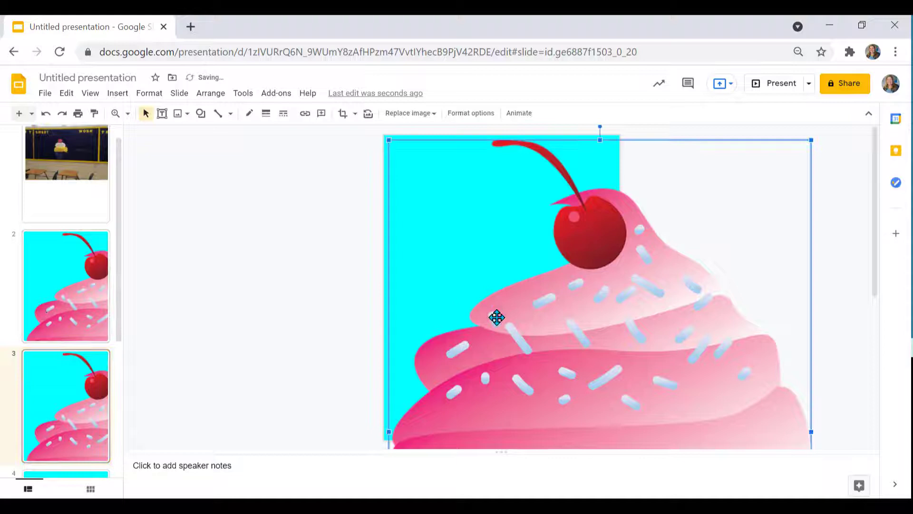
- Give the wrapper slide a plain white background instead of cyan
left_click(342, 113)
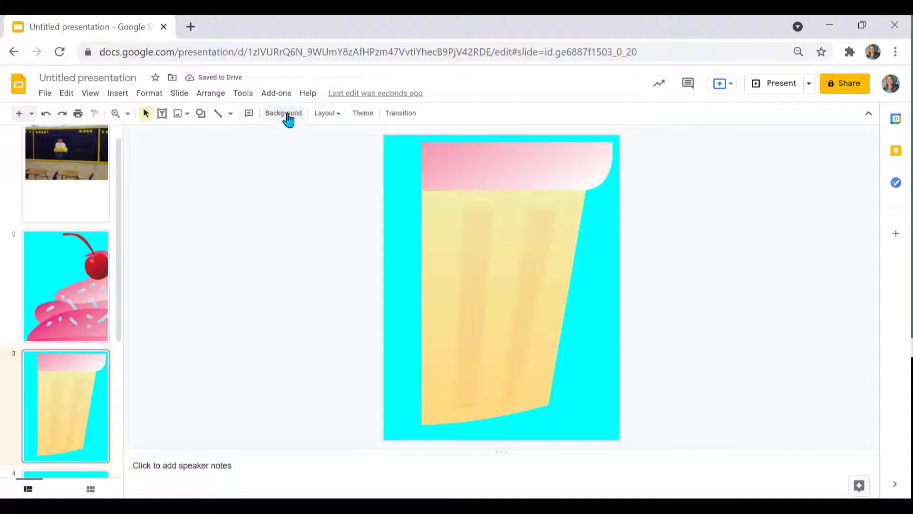
left_click(284, 113)
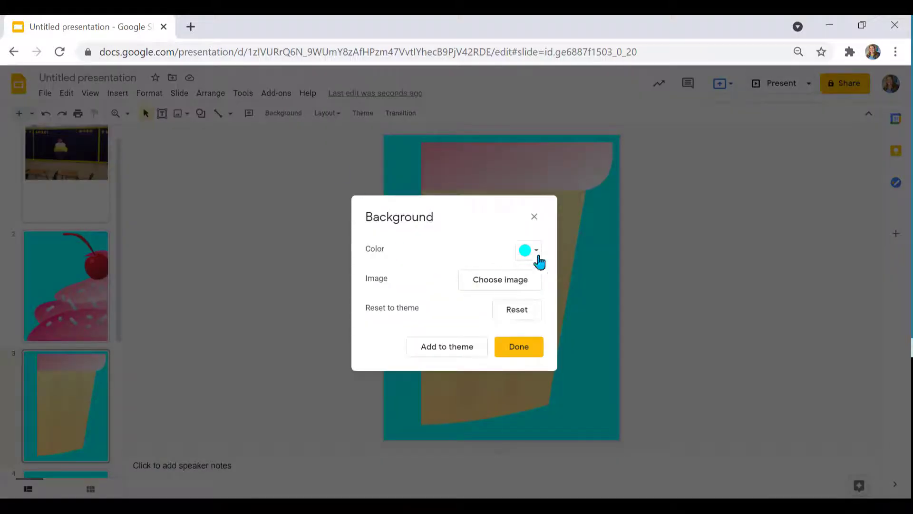
left_click(534, 251)
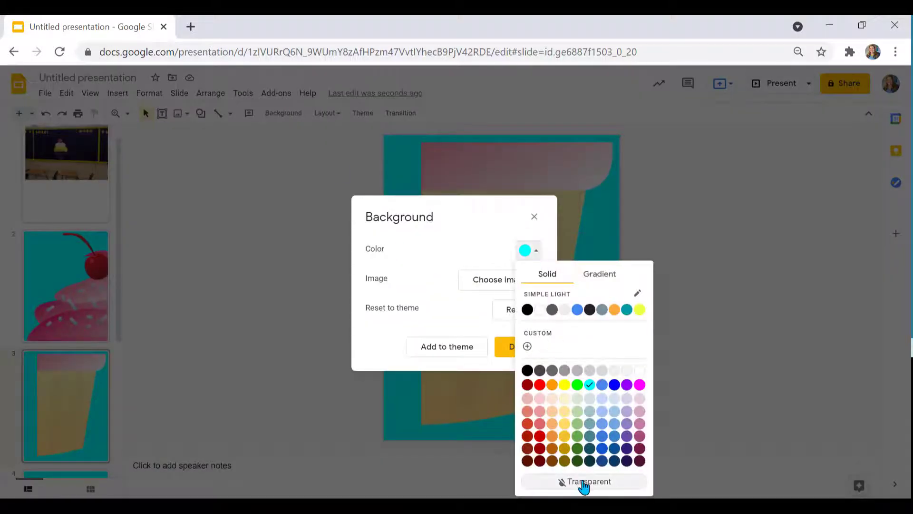
left_click(587, 482)
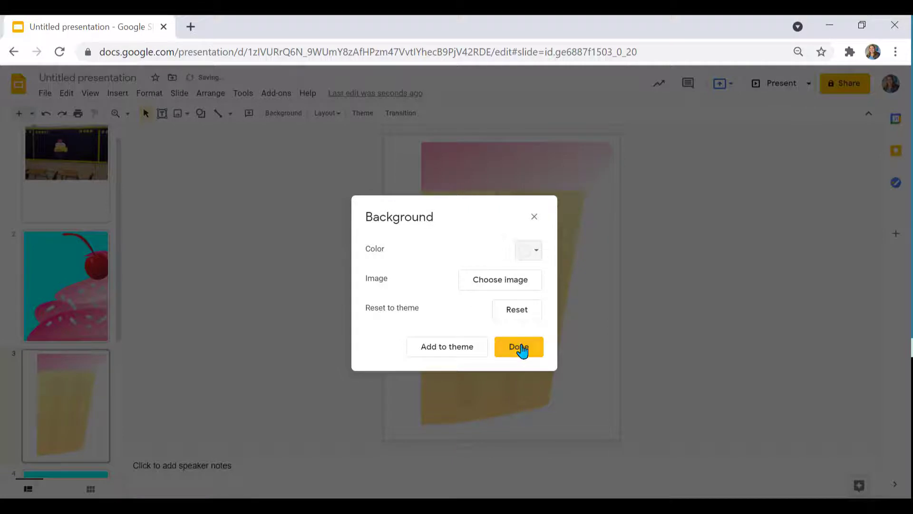
left_click(517, 346)
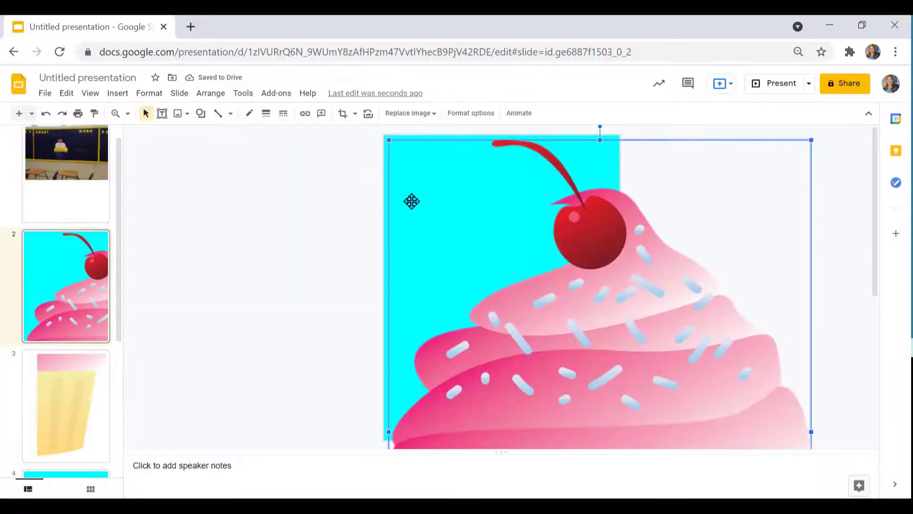
- Clear the cyan backdrop from the cherry-topped cupcake slide so it sits on white
left_click(342, 113)
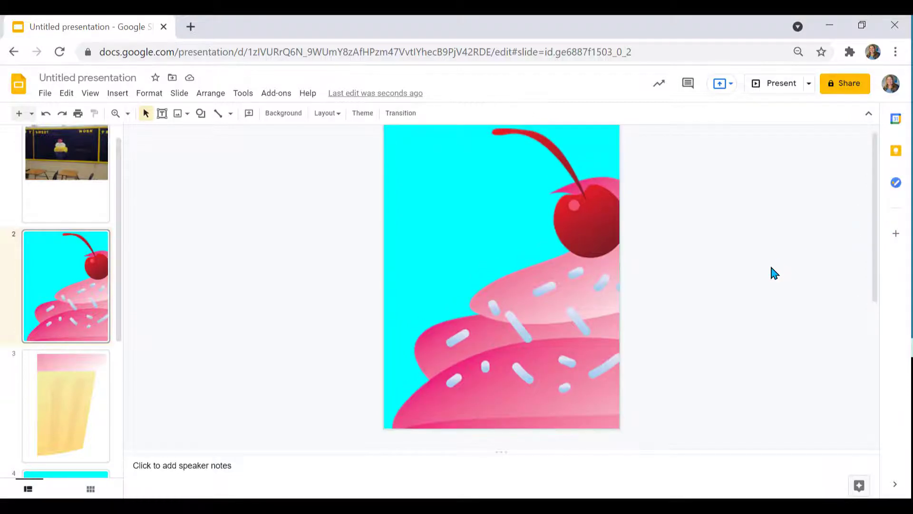
scroll("down", 3)
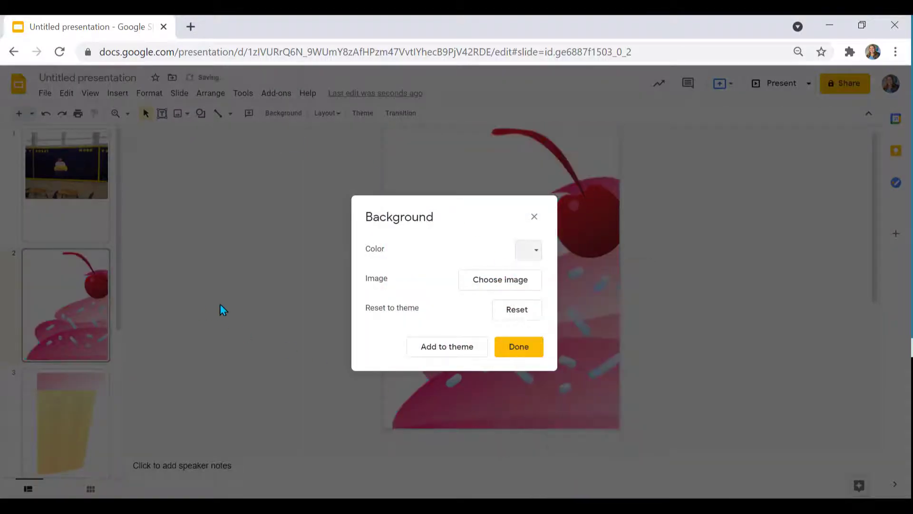
left_click(517, 346)
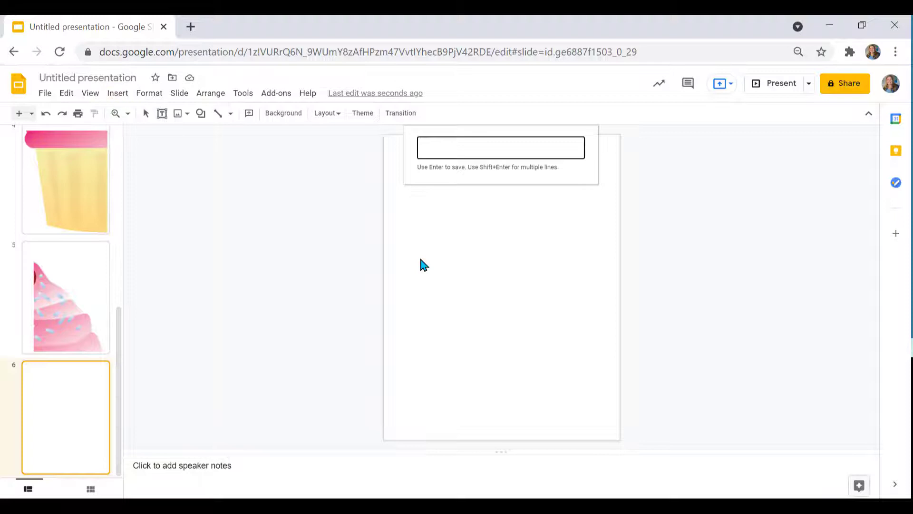
- Insert word art letter S and enlarge it to fill the slide
left_click(499, 147)
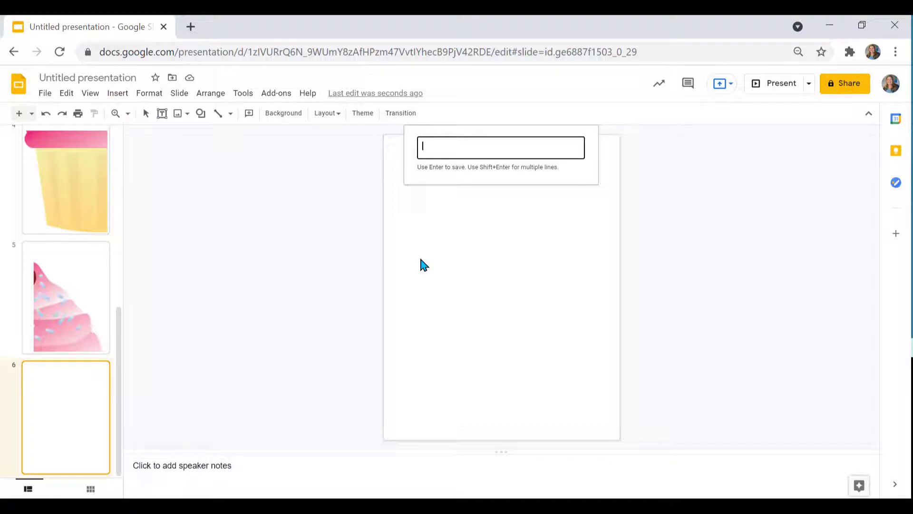
type("S")
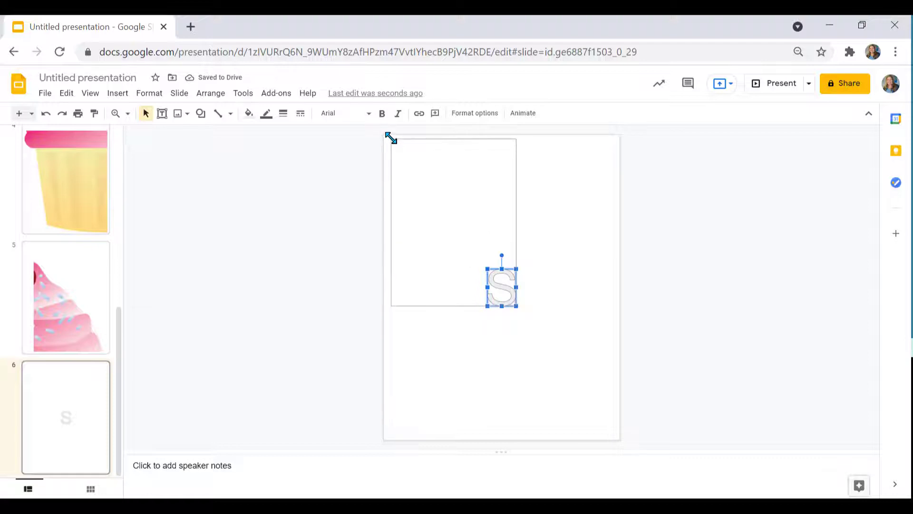
left_click_drag(501, 296, 514, 307)
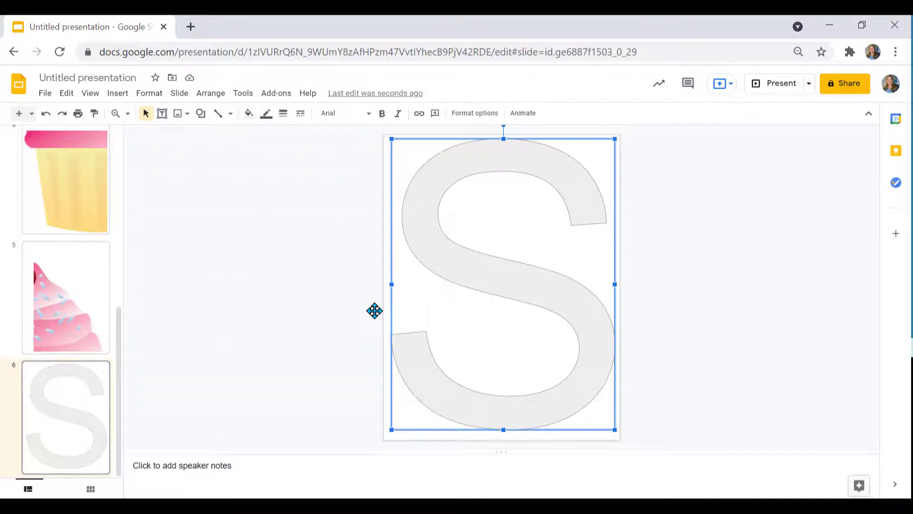
- Give the S a black 12px outline with no fill and centre it on the slide
left_click(248, 113)
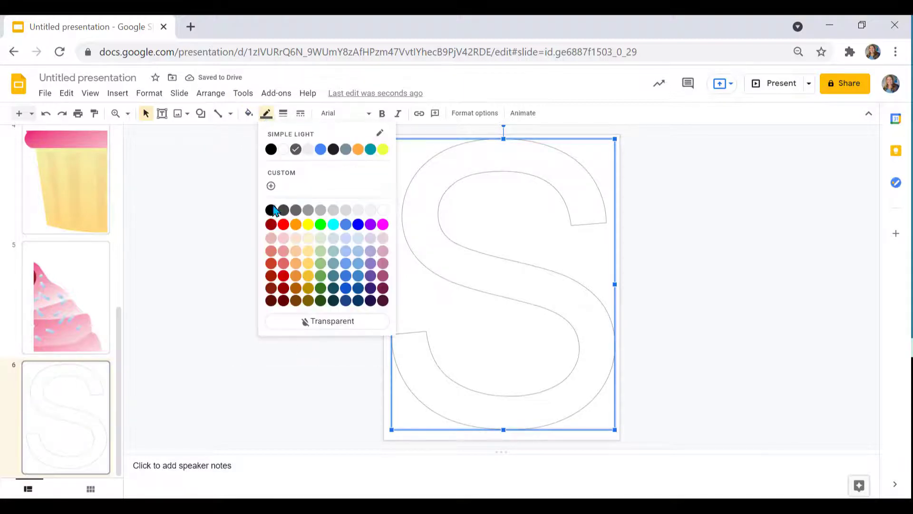
left_click(284, 113)
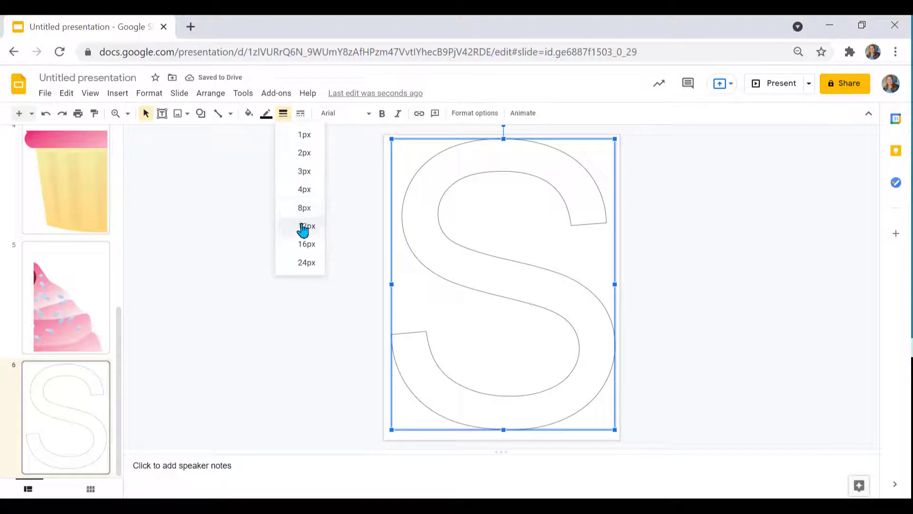
left_click(306, 227)
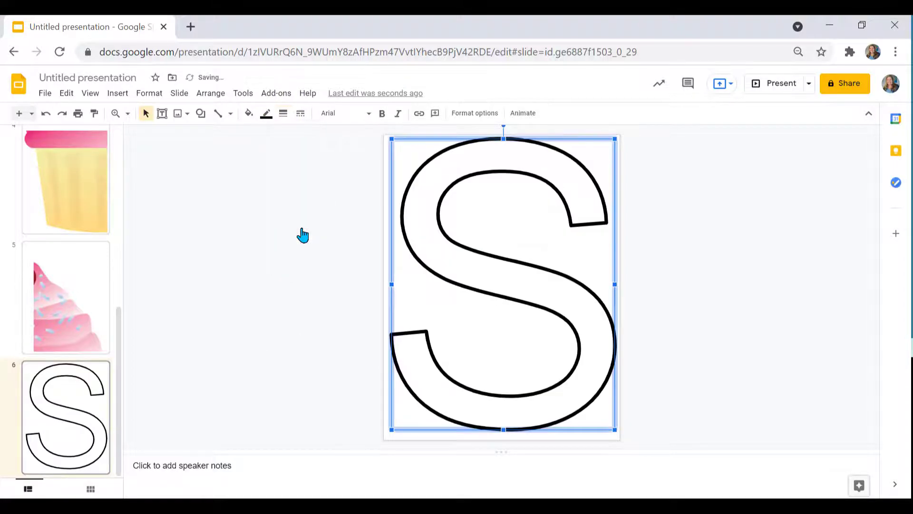
mouse_move(323, 230)
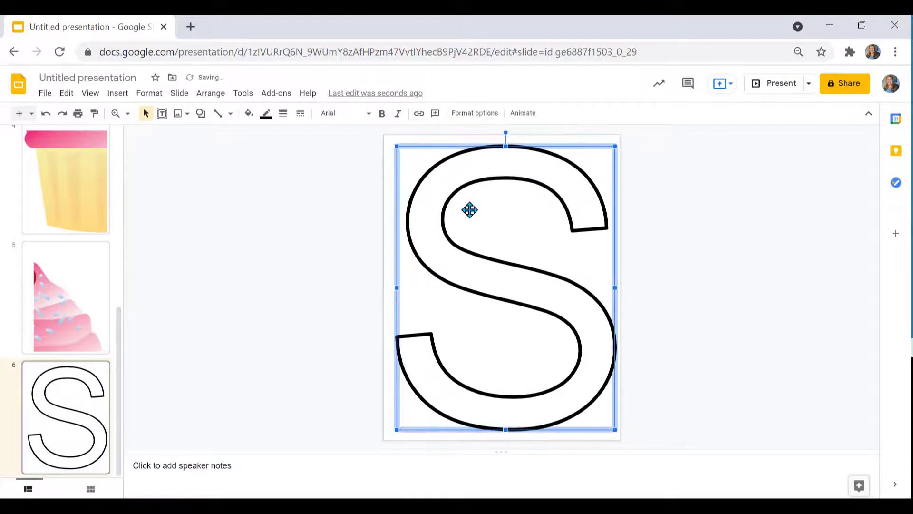
left_click_drag(470, 210, 466, 210)
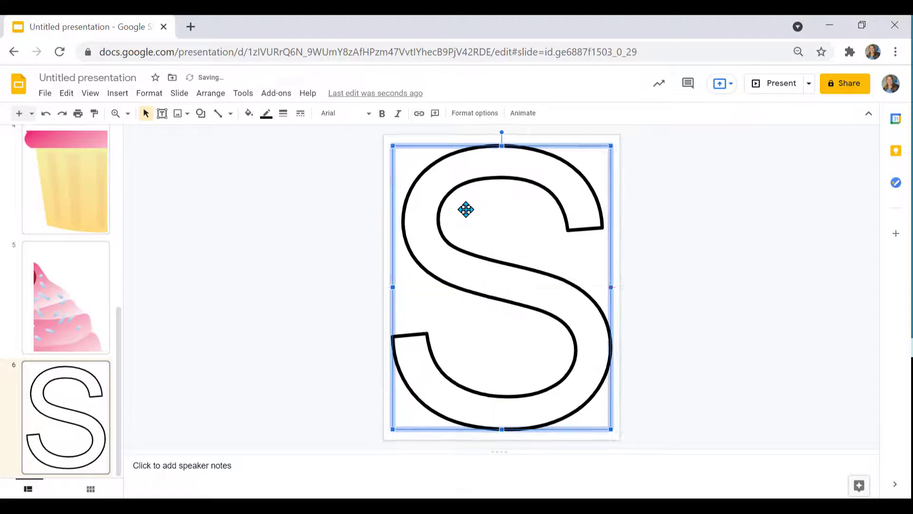
left_click(313, 248)
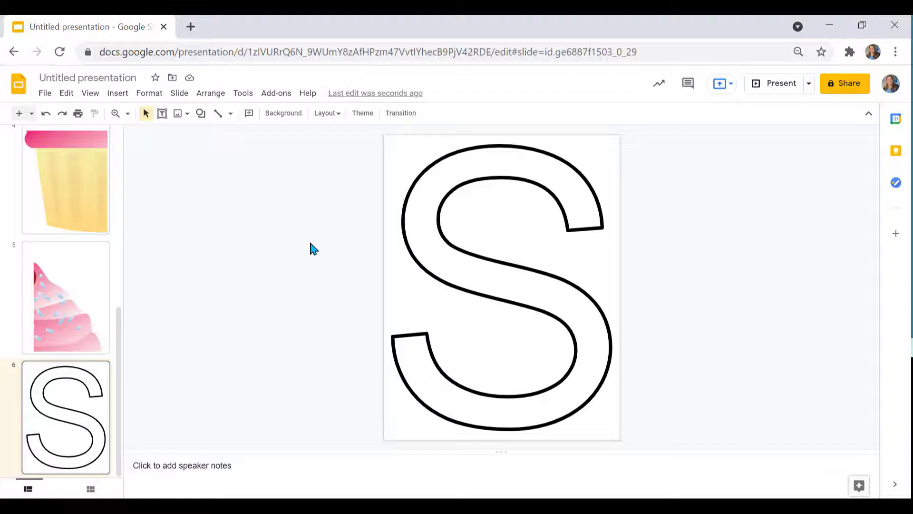
mouse_move(297, 246)
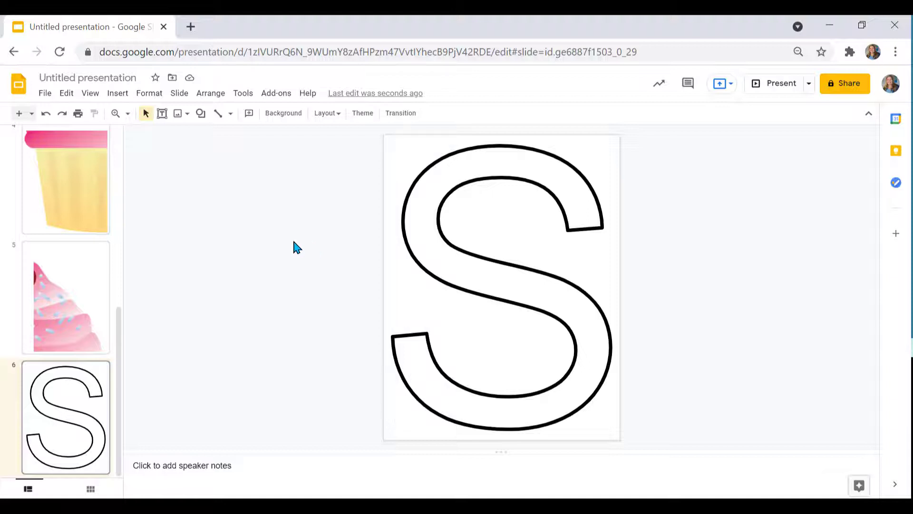
- Duplicate the S slide into a W, narrowed to fit the slide width, and return to the S slide for T
left_click(65, 417)
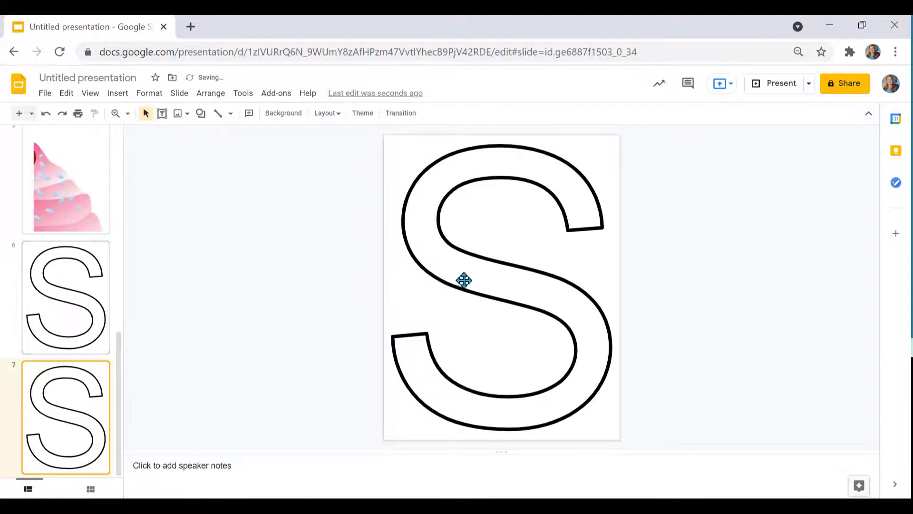
type("w")
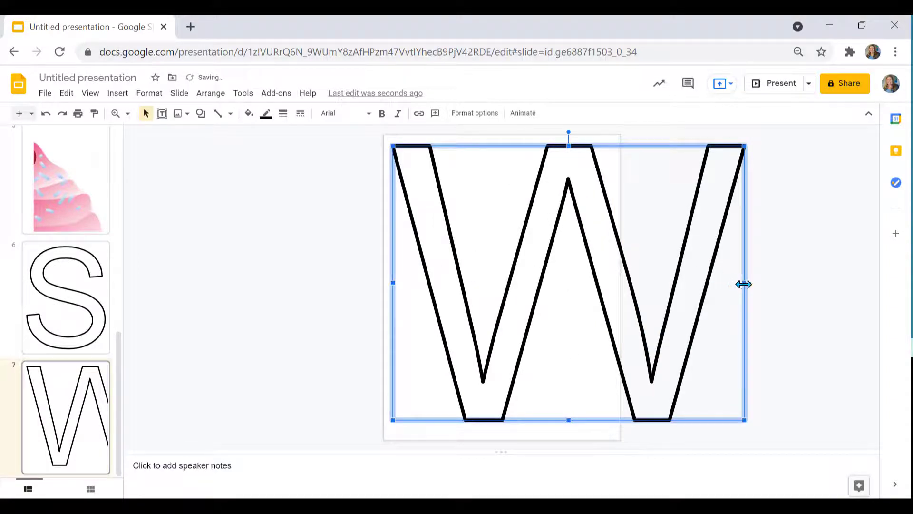
left_click_drag(744, 284, 611, 287)
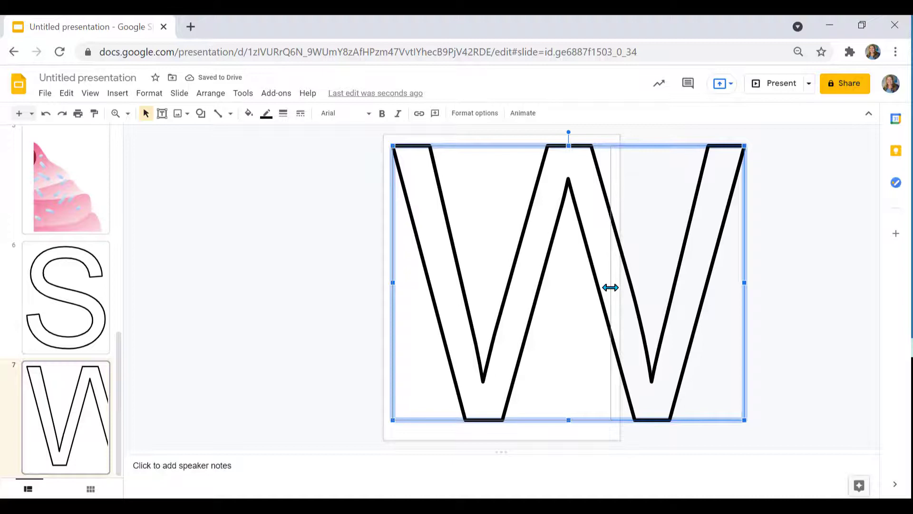
left_click_drag(744, 282, 611, 283)
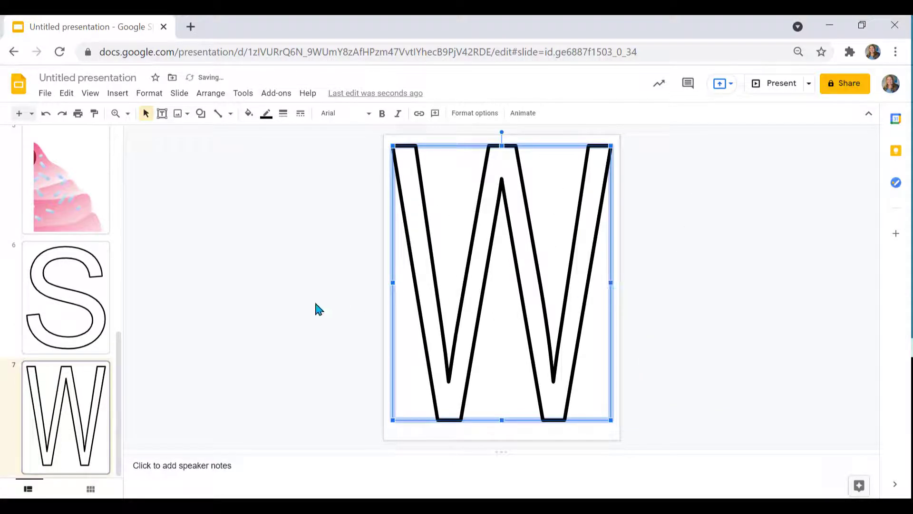
left_click(65, 417)
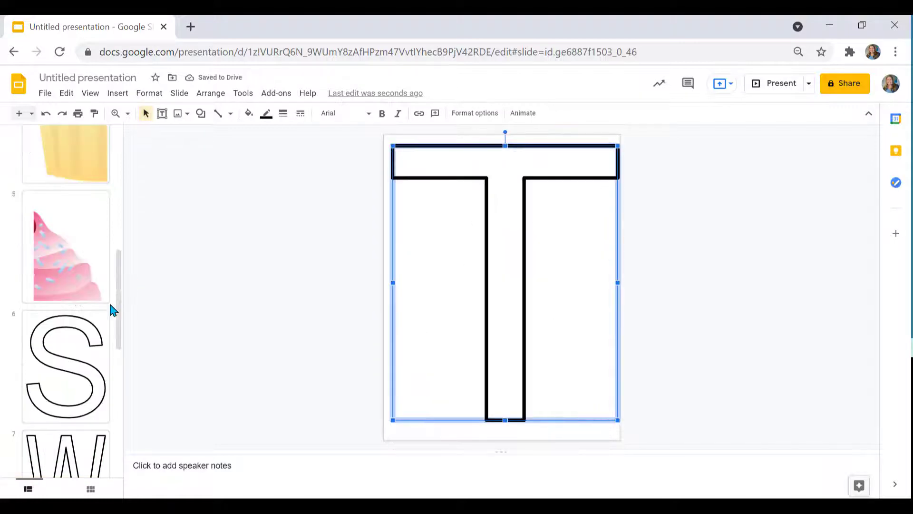
left_click(66, 365)
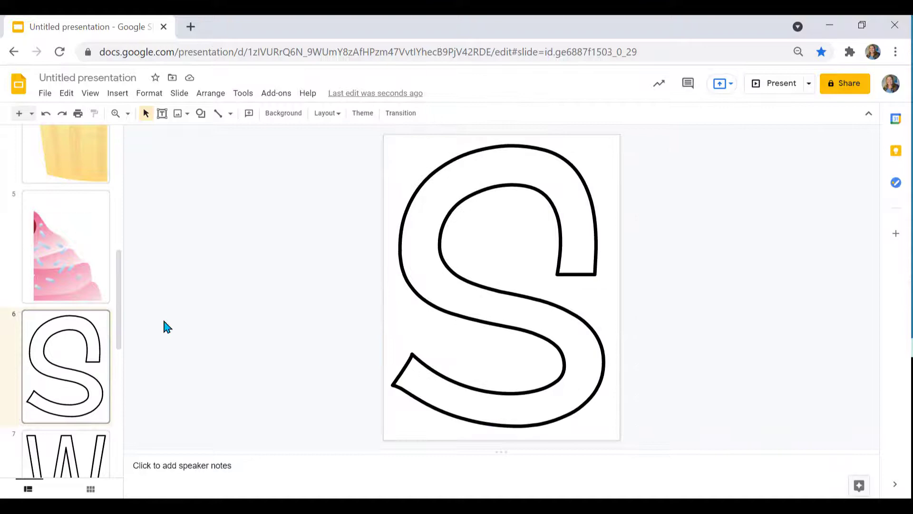
- Add the outlined E slides and finish on the T at slide 11, spelling out the word
left_click(65, 365)
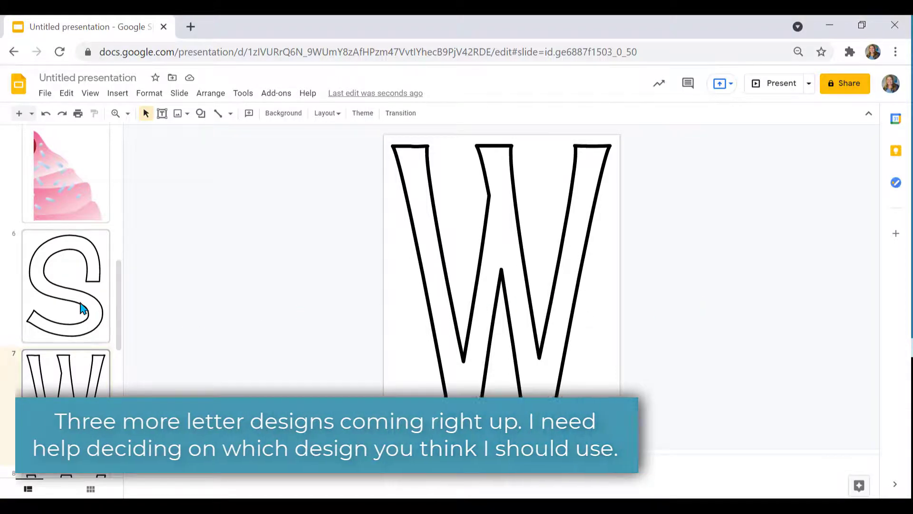
left_click(66, 285)
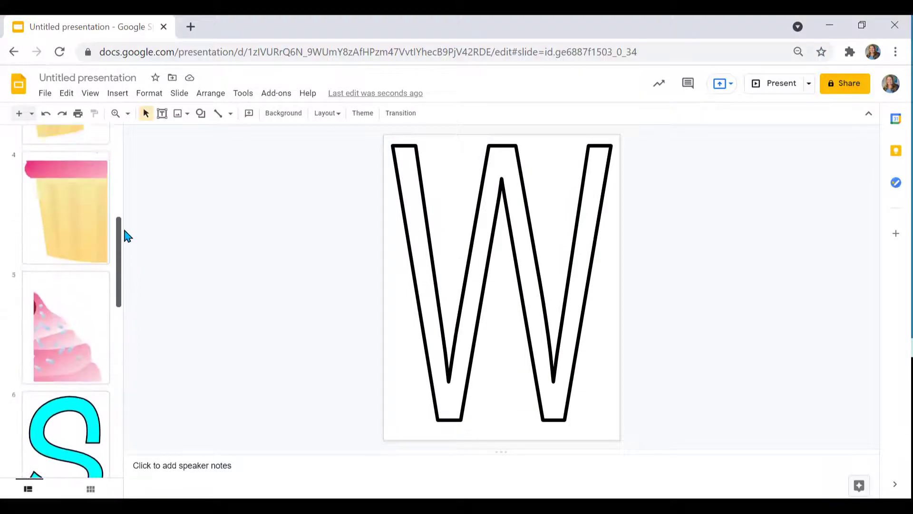
scroll("down", 3)
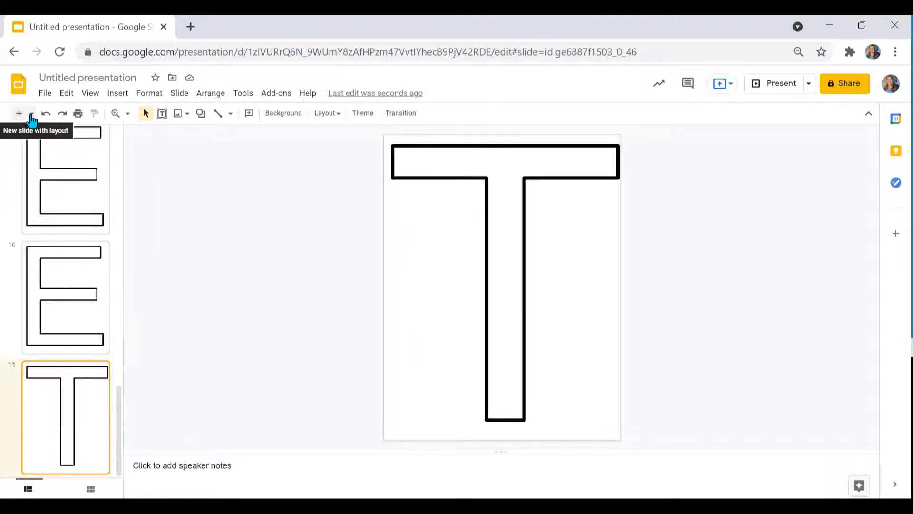
- Add a blank slide and draw a page-filling upside-down triangle pennant with white fill and thin outline
left_click(18, 114)
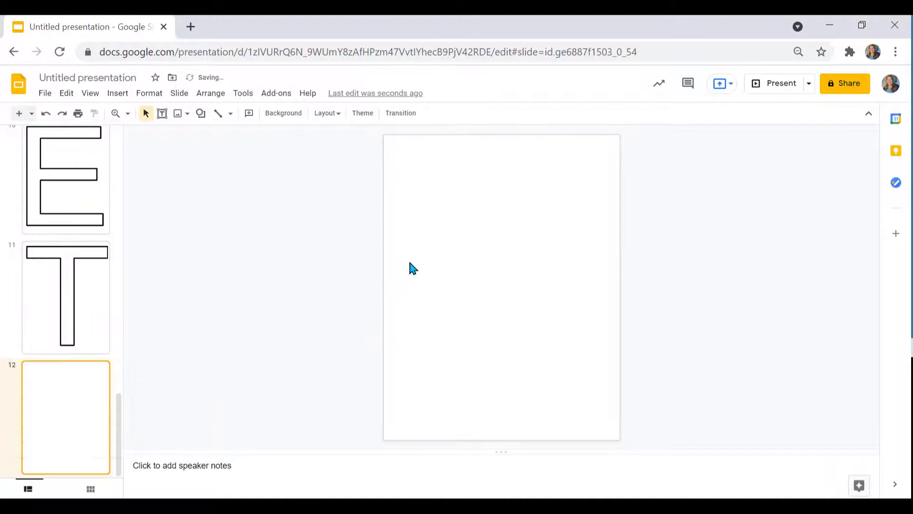
left_click(117, 93)
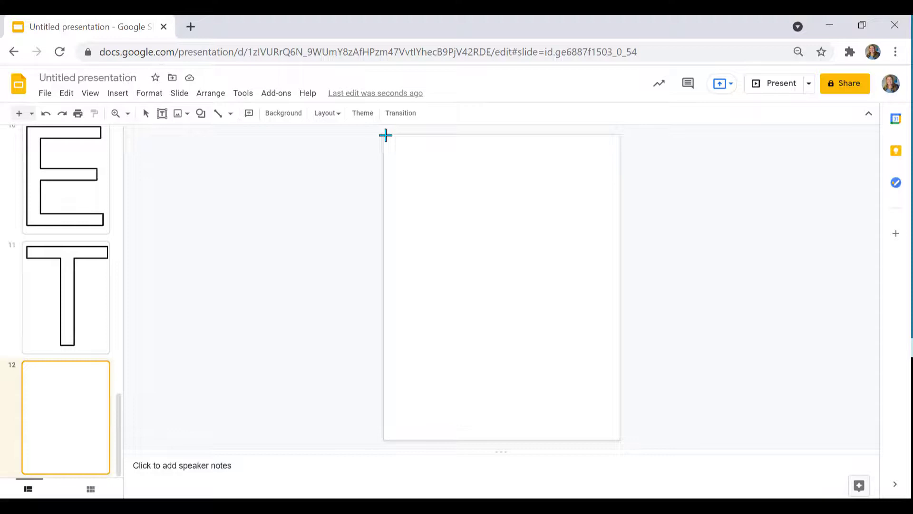
left_click_drag(385, 135, 442, 184)
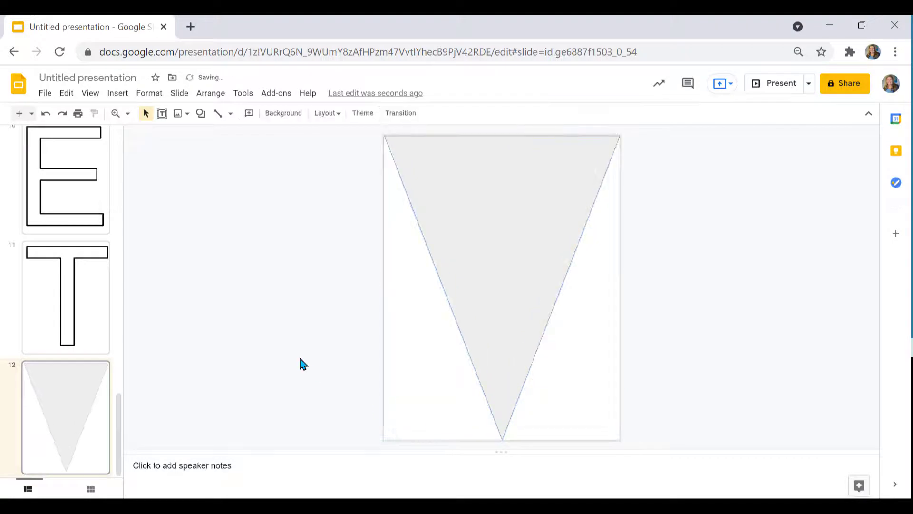
left_click(248, 113)
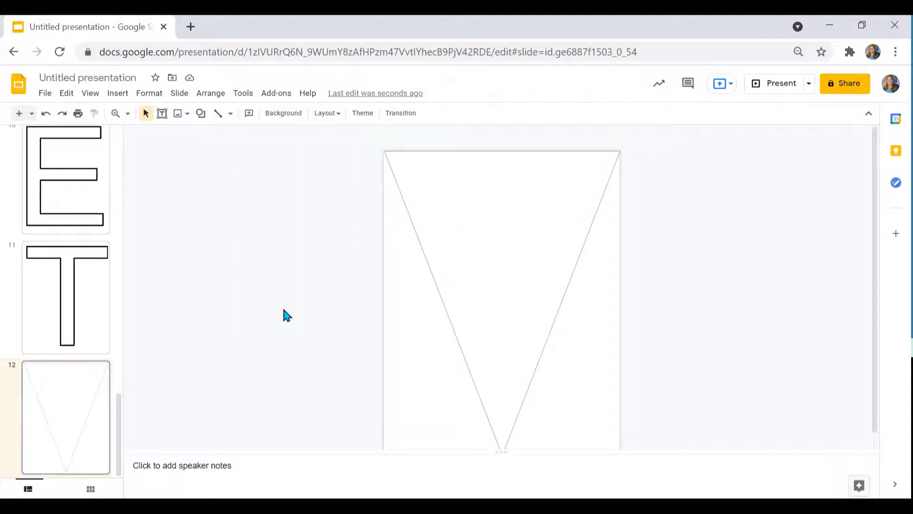
left_click(117, 93)
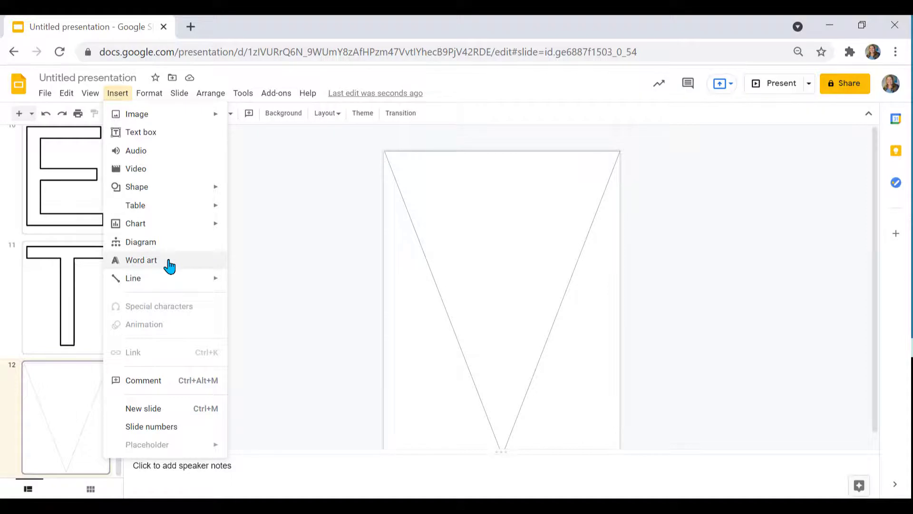
- Insert a word-art S inside the pennant and set its font to Cherry Cream Soda
left_click(141, 259)
type("S")
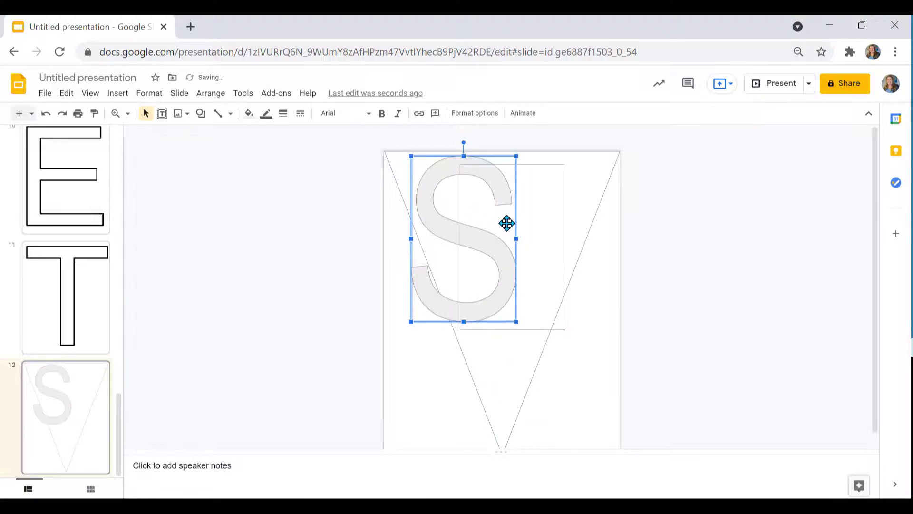
left_click_drag(507, 223, 541, 276)
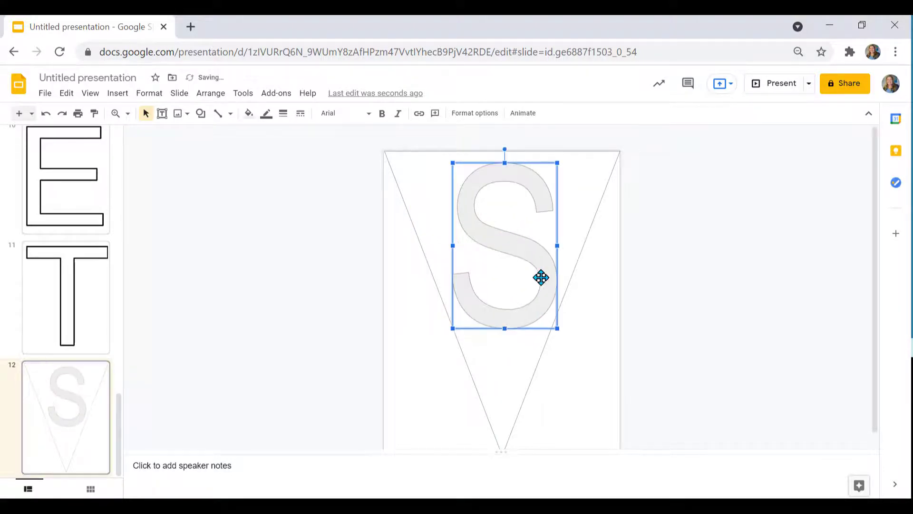
left_click(343, 113)
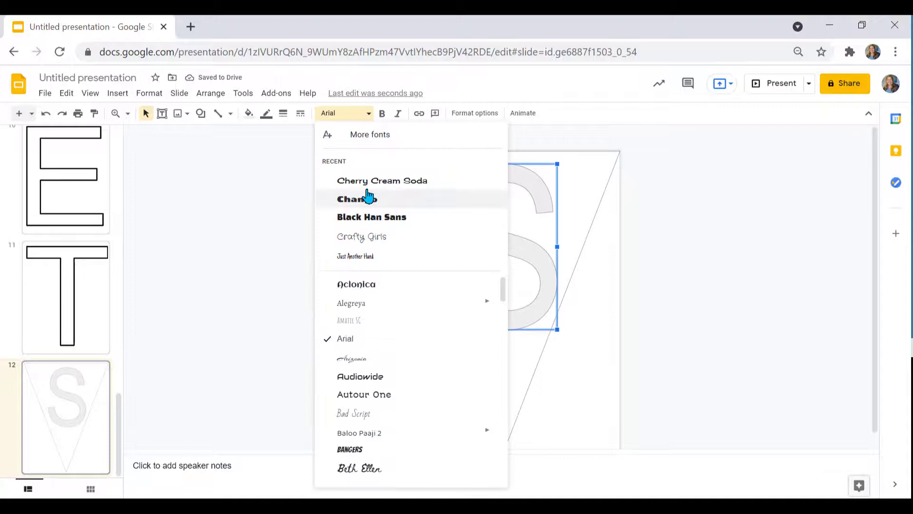
left_click(383, 179)
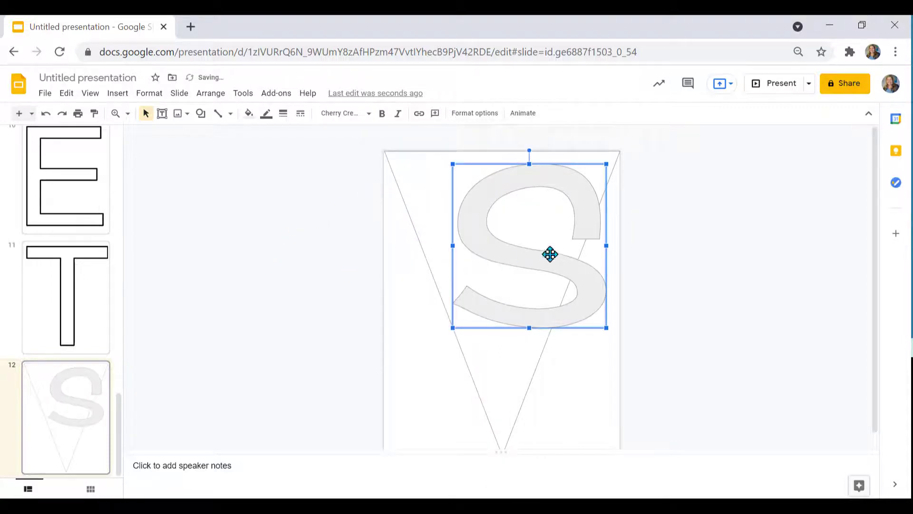
- Make the S hollow with a transparent fill and a thick dark grey dashed outline
left_click(248, 113)
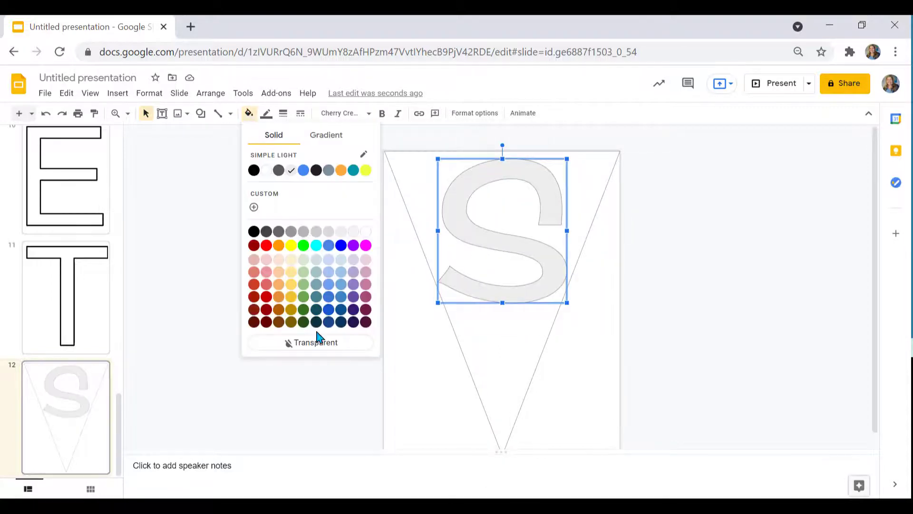
left_click(316, 342)
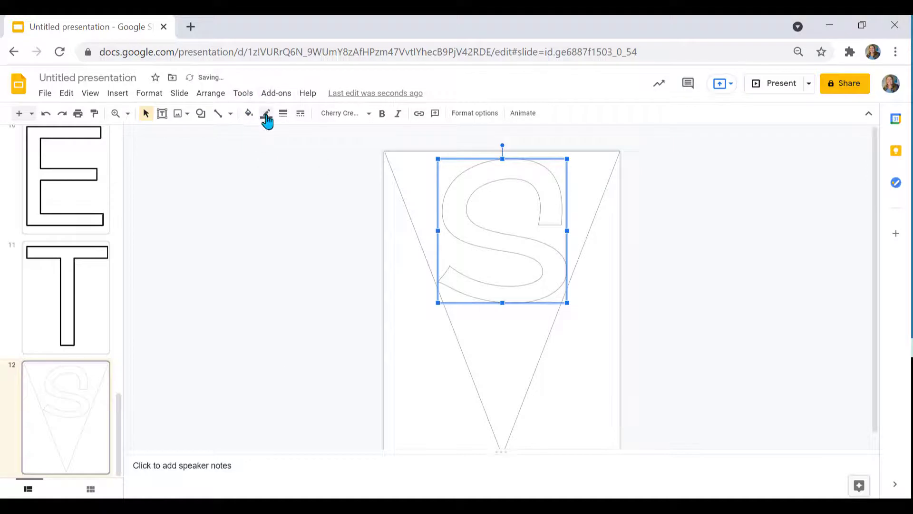
left_click(265, 113)
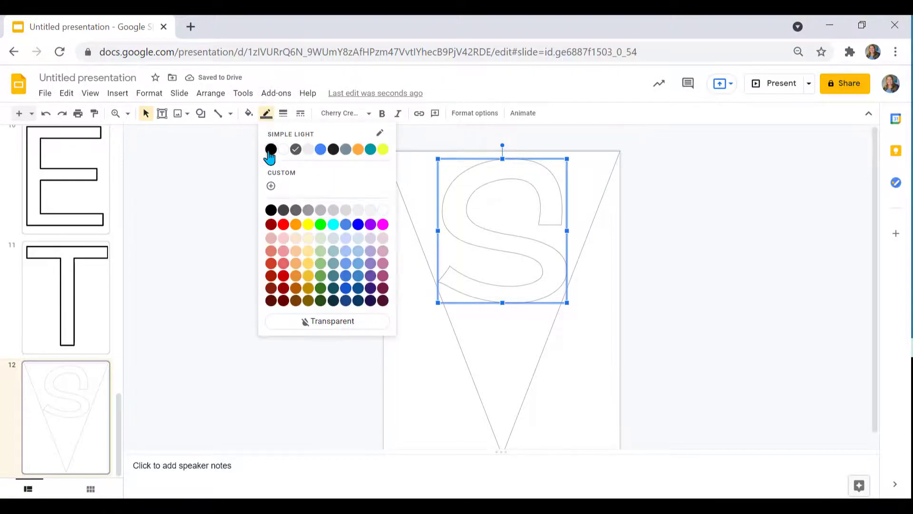
mouse_move(313, 118)
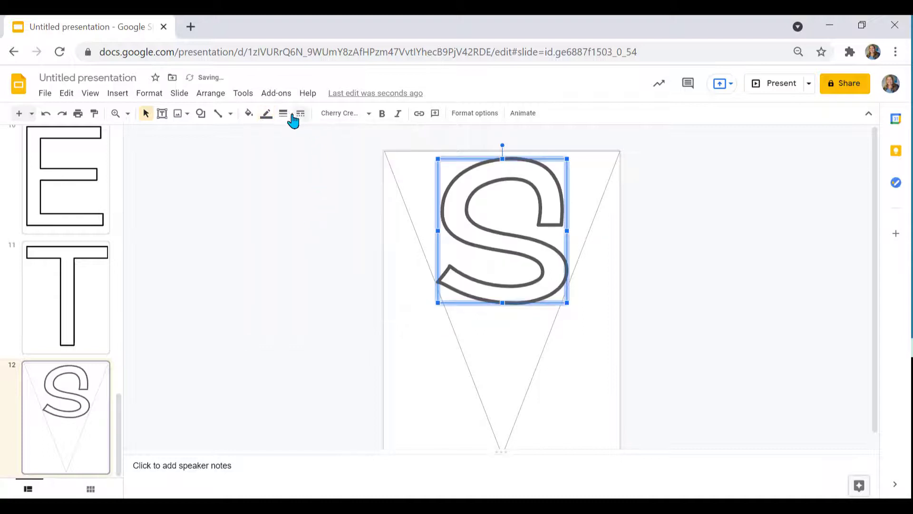
left_click(299, 113)
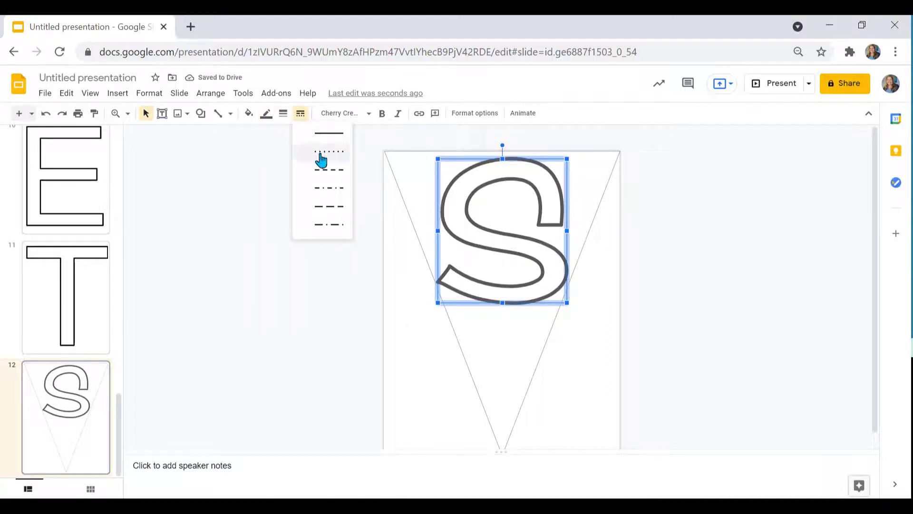
left_click(328, 153)
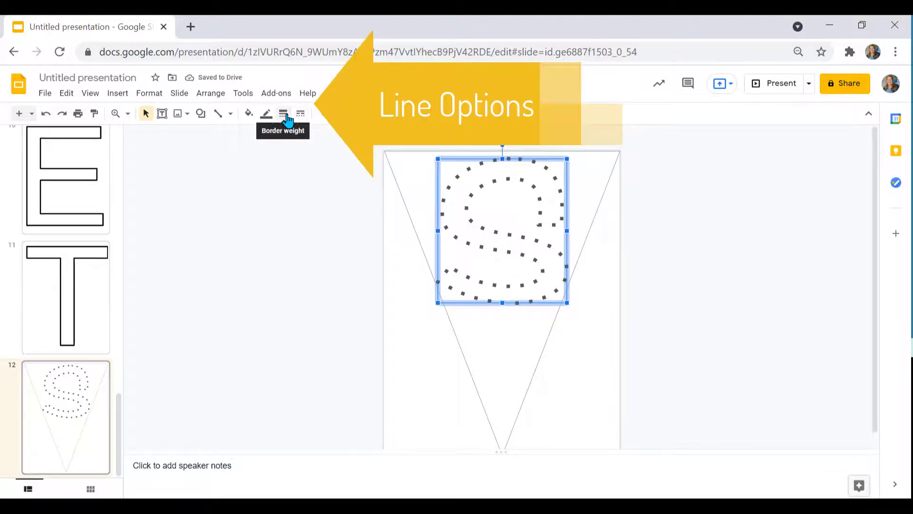
left_click(301, 113)
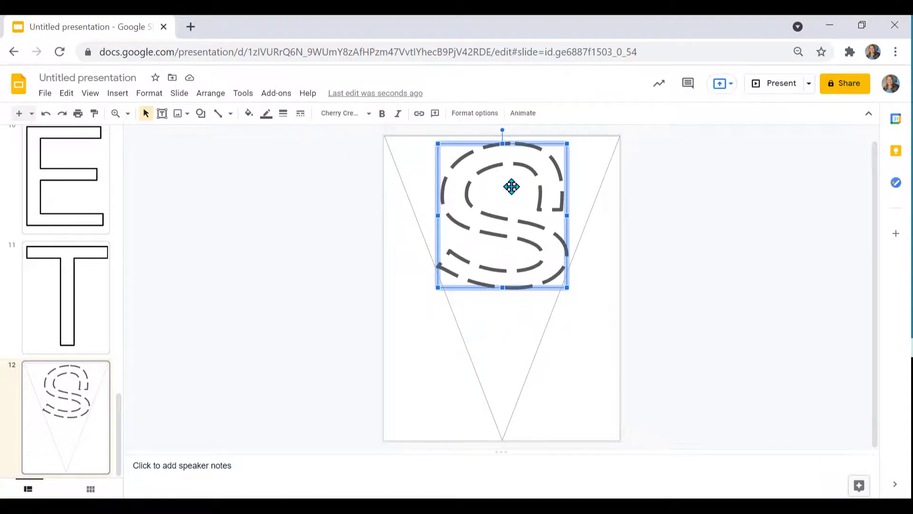
mouse_move(496, 369)
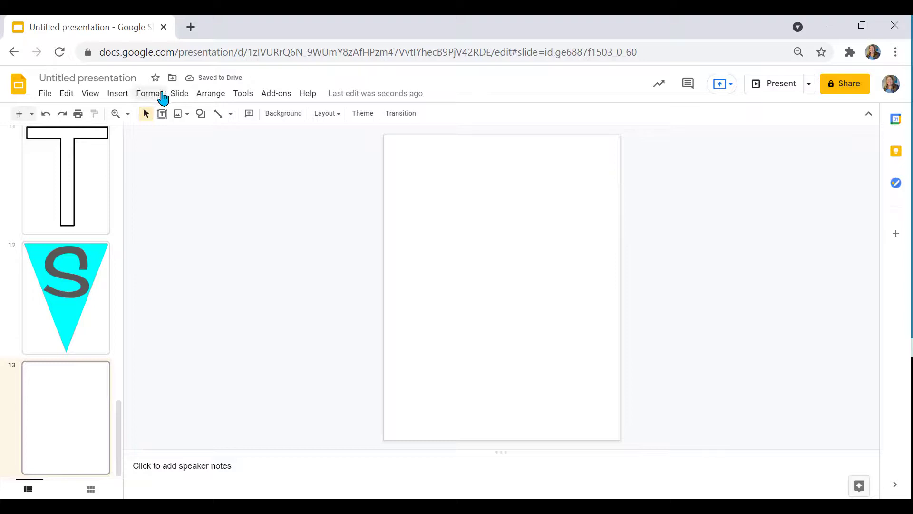
- Draw an inner pocket shape with a thick yellow dashed outline and no fill as a stitch line
left_click(118, 93)
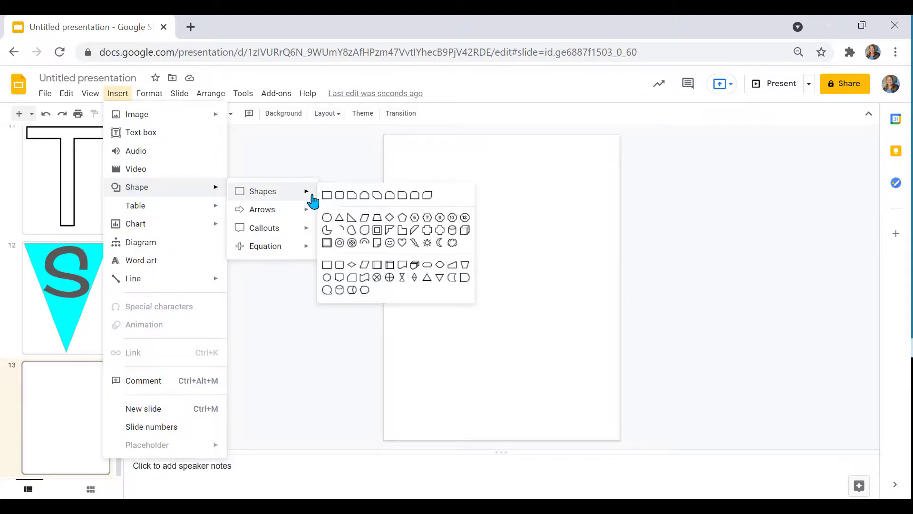
mouse_move(342, 290)
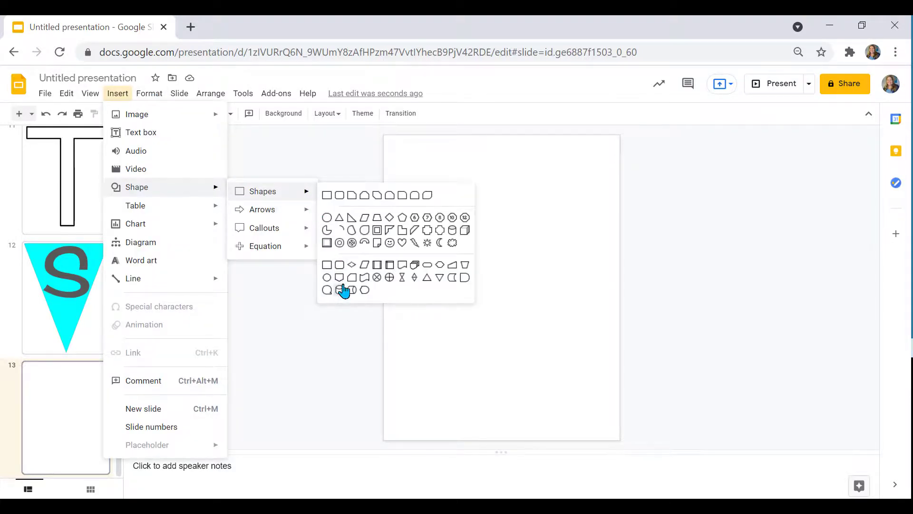
left_click(339, 289)
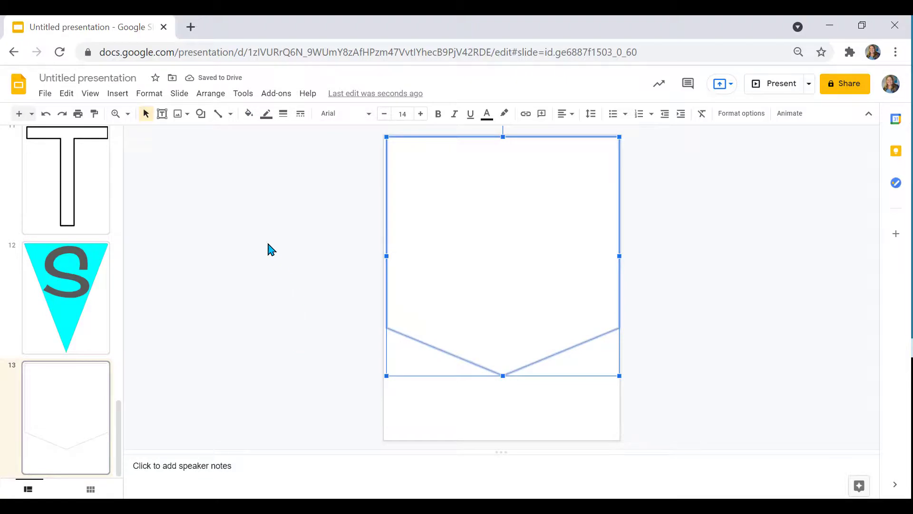
mouse_move(161, 113)
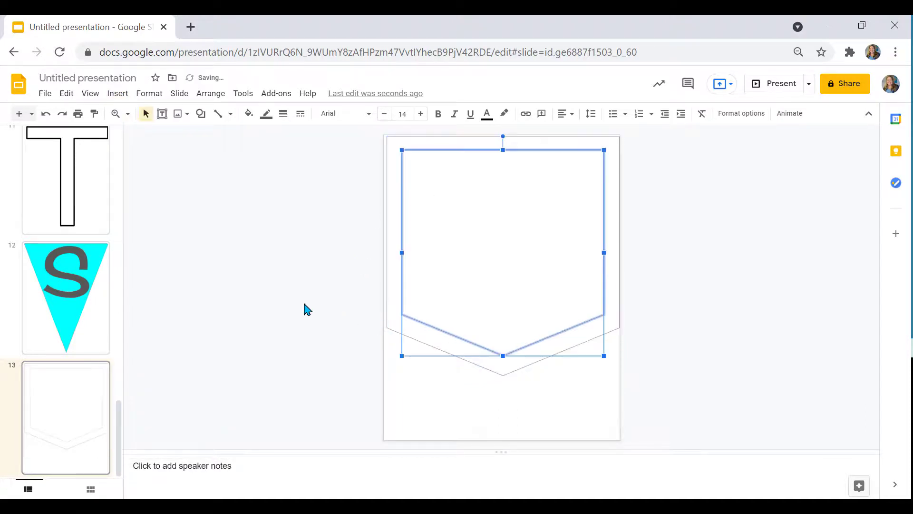
left_click(299, 113)
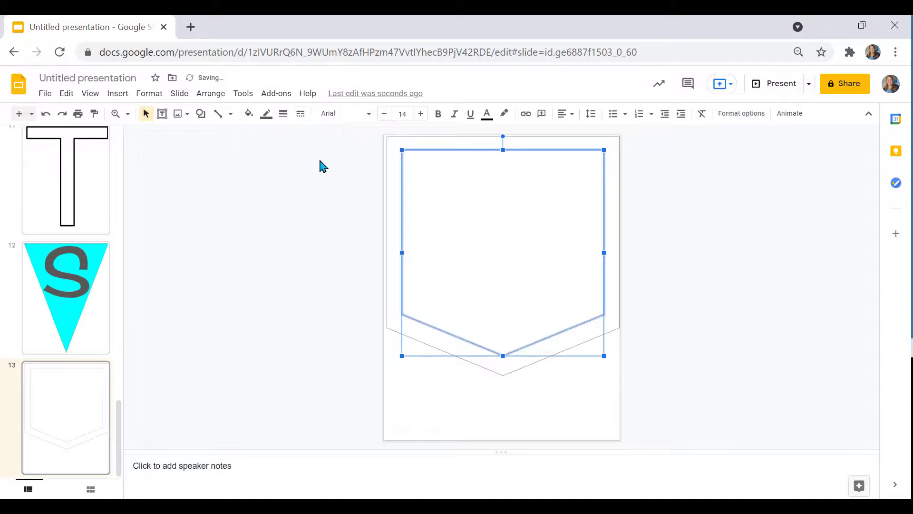
left_click(283, 113)
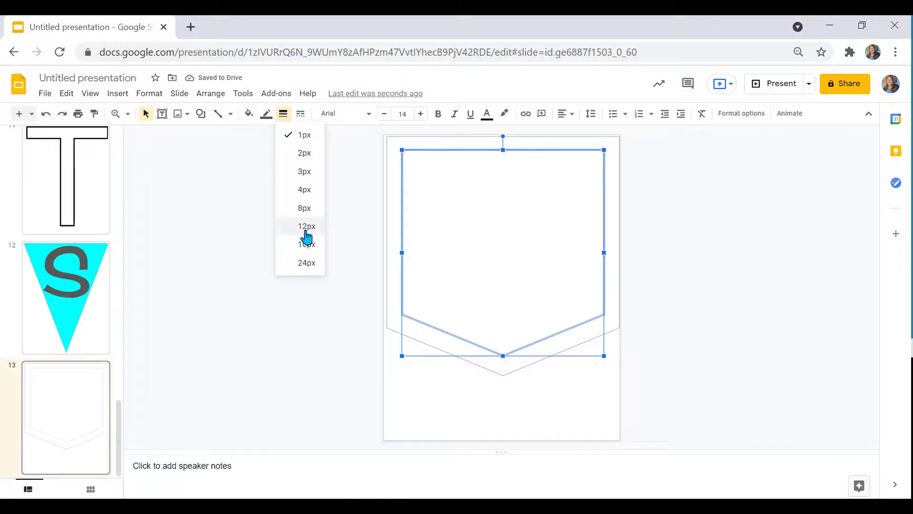
left_click(305, 227)
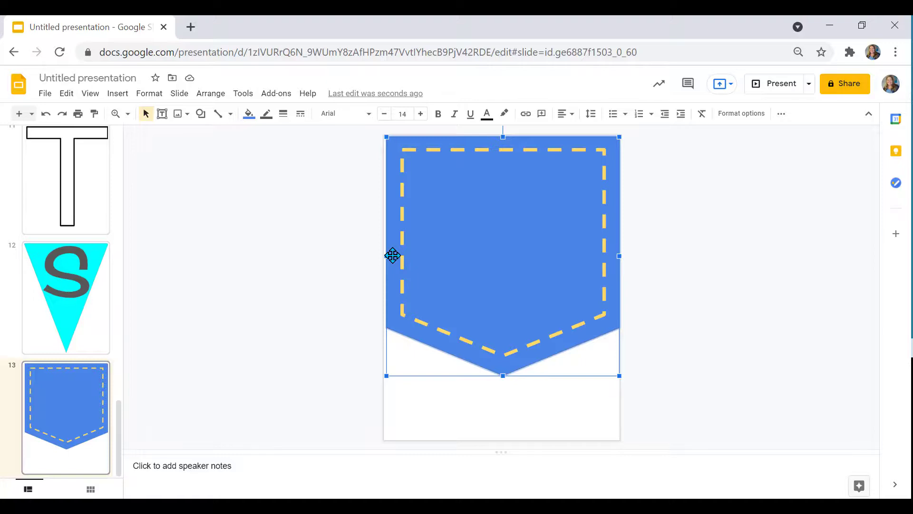
left_click(249, 113)
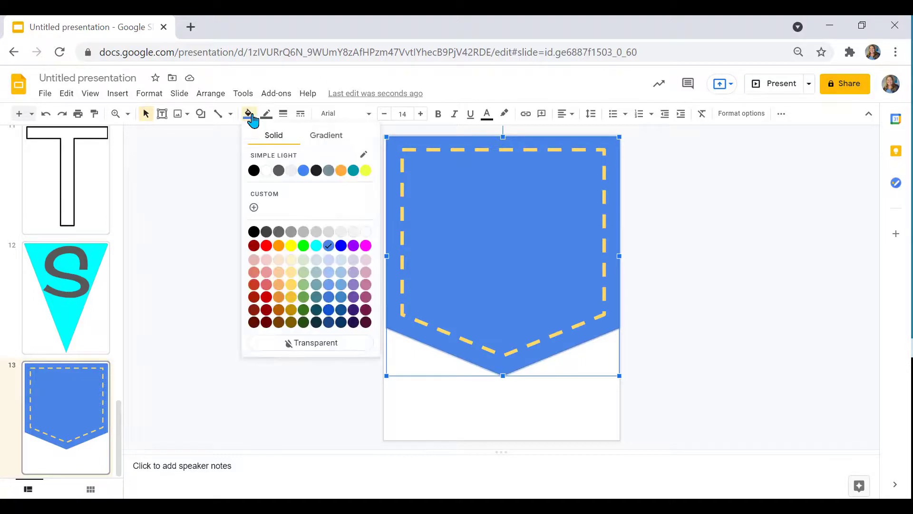
left_click(311, 342)
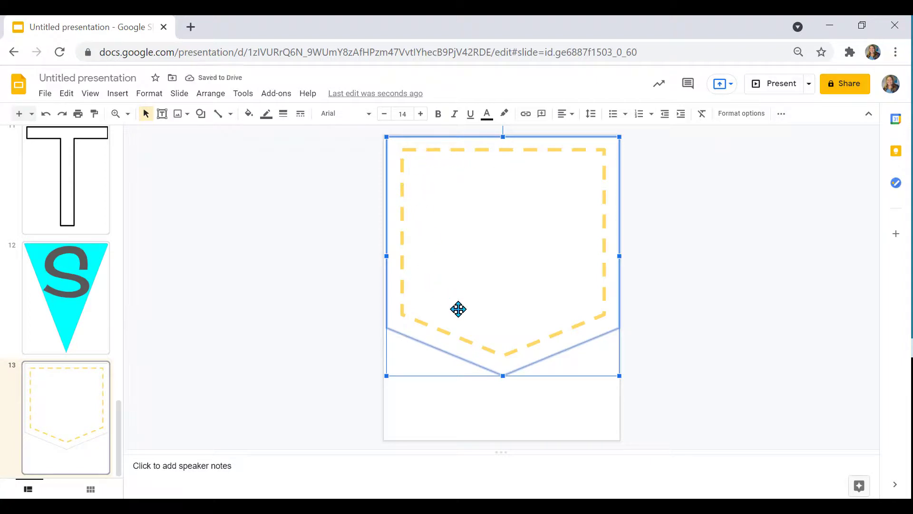
mouse_move(268, 347)
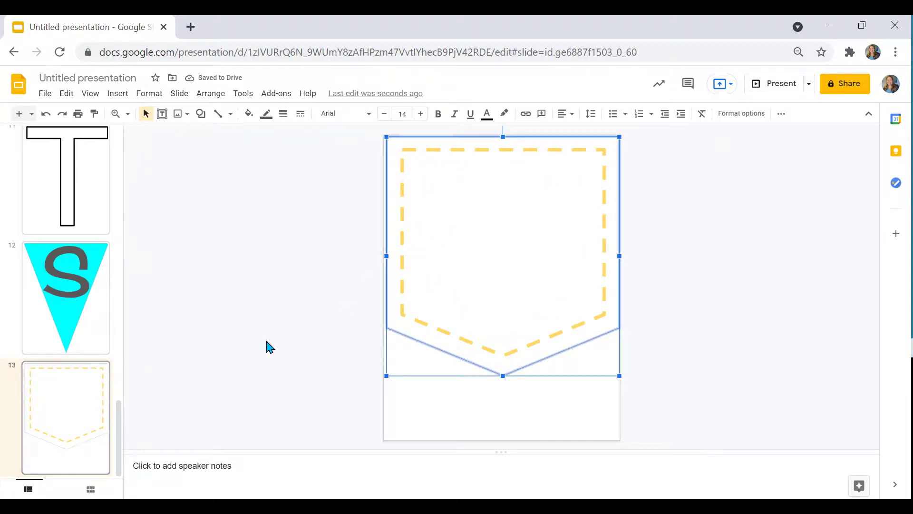
mouse_move(399, 253)
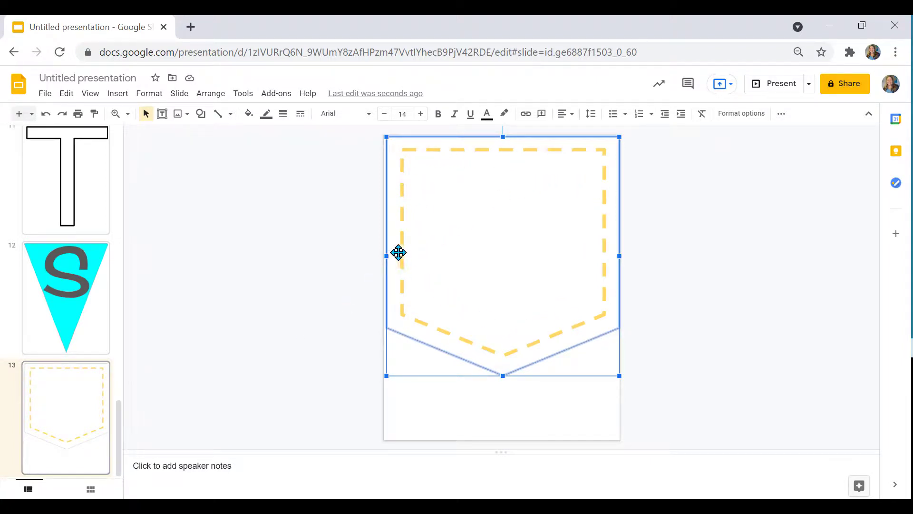
mouse_move(118, 93)
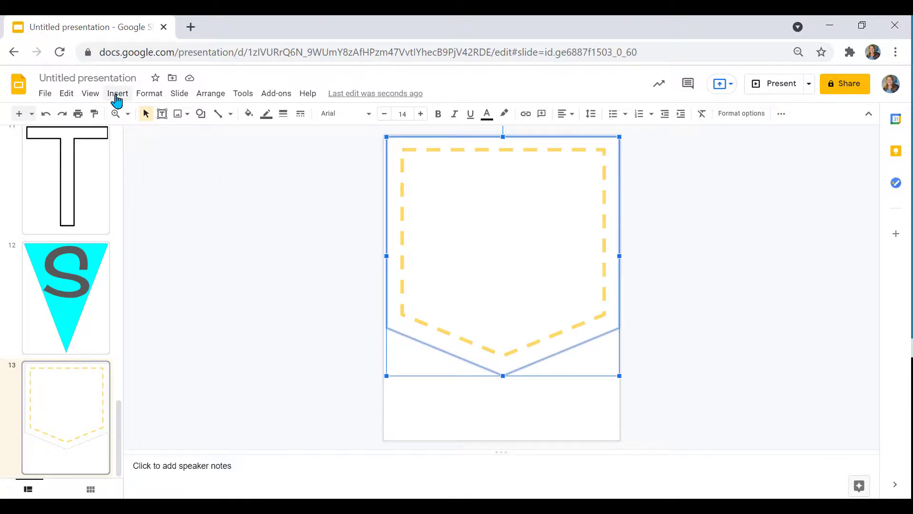
- Place a large black letter S inside the stitched pocket pennant
left_click(117, 93)
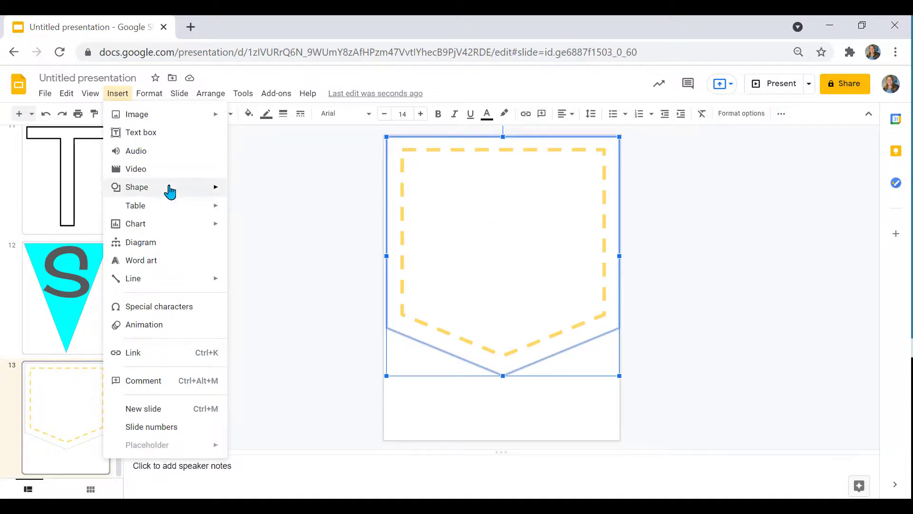
left_click(249, 113)
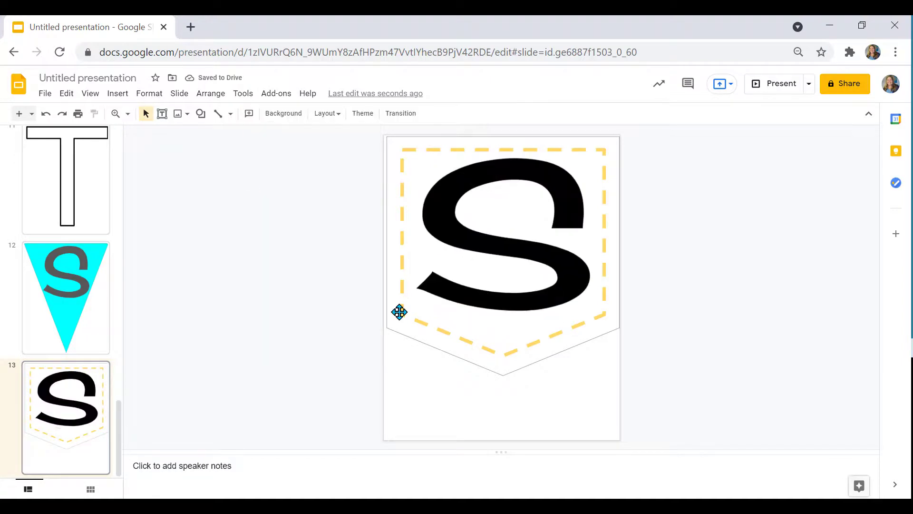
left_click(399, 312)
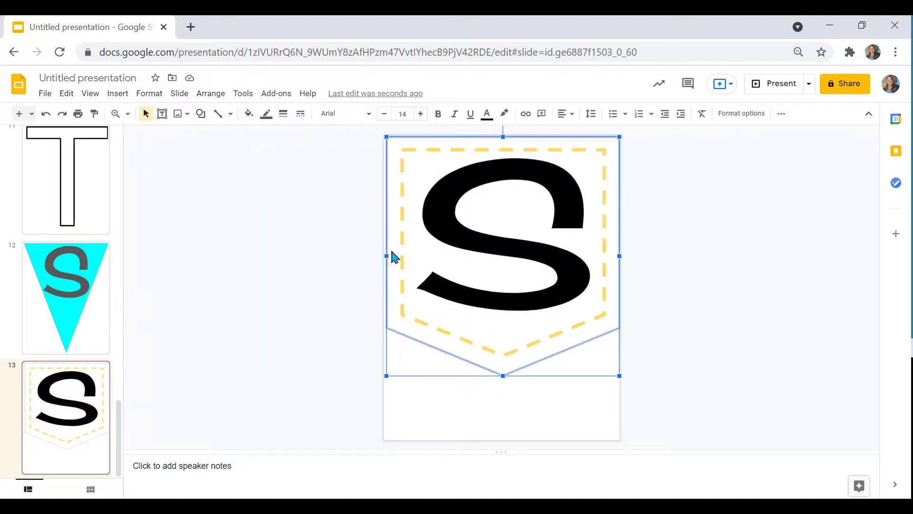
- Make the pocket shape's fill transparent so the S sits on white
left_click(248, 113)
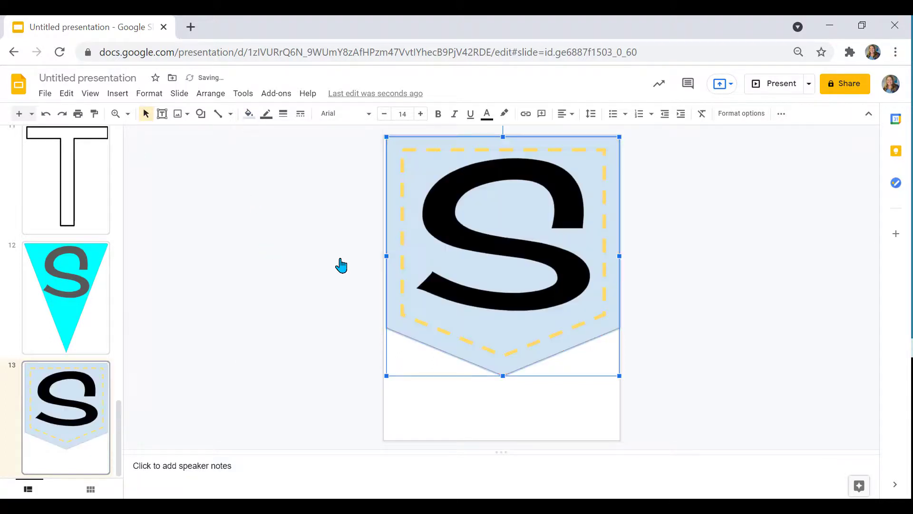
mouse_move(307, 227)
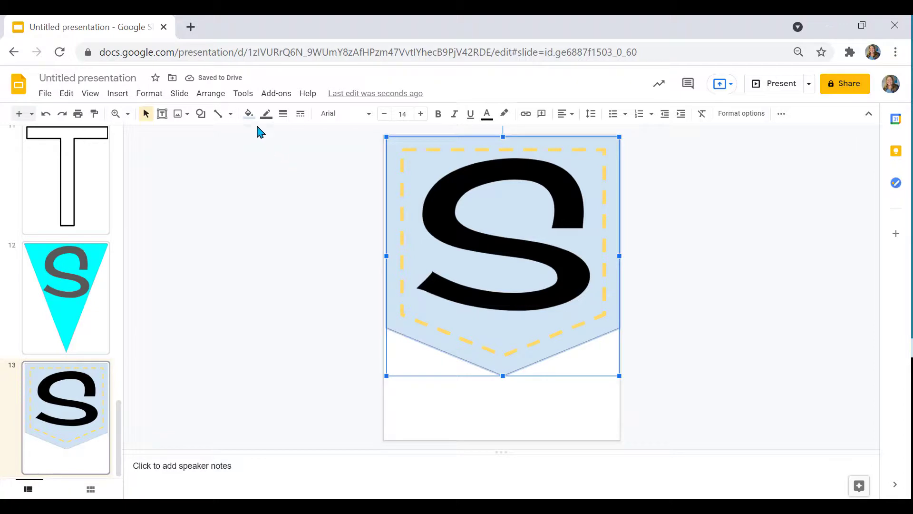
left_click(248, 113)
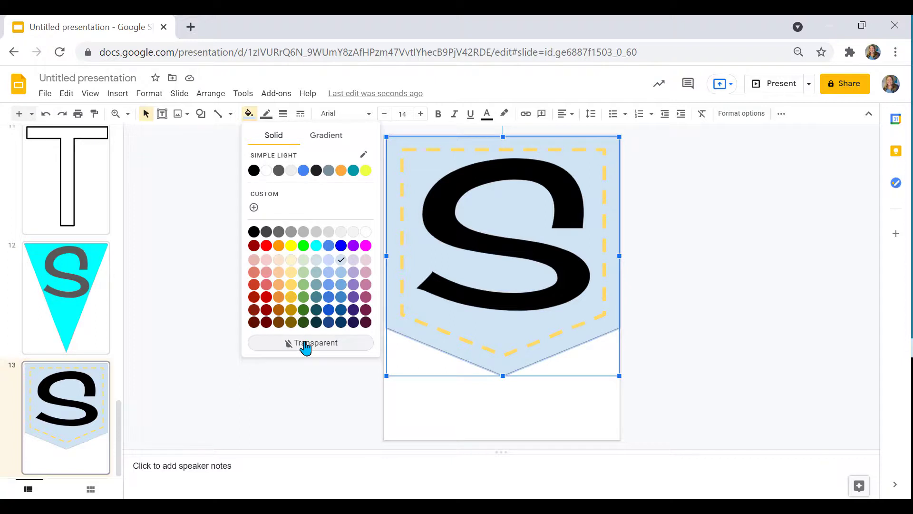
left_click(310, 342)
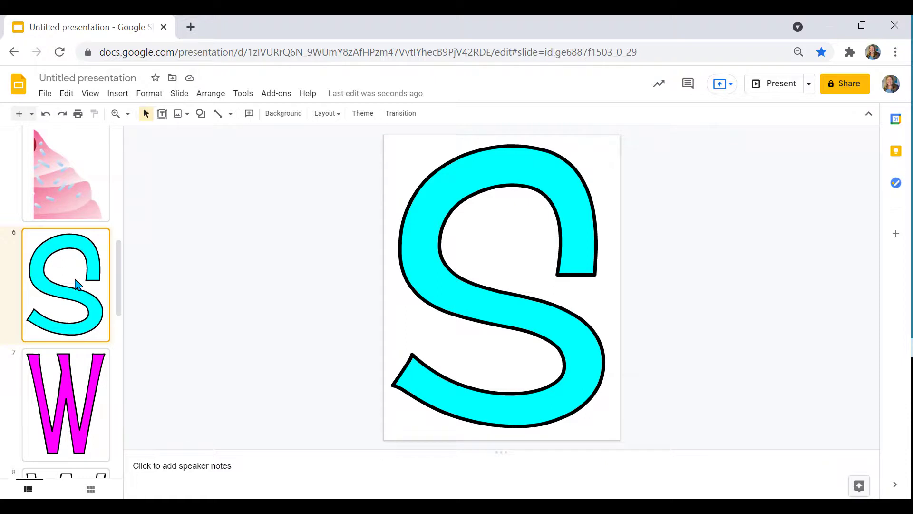
mouse_move(118, 282)
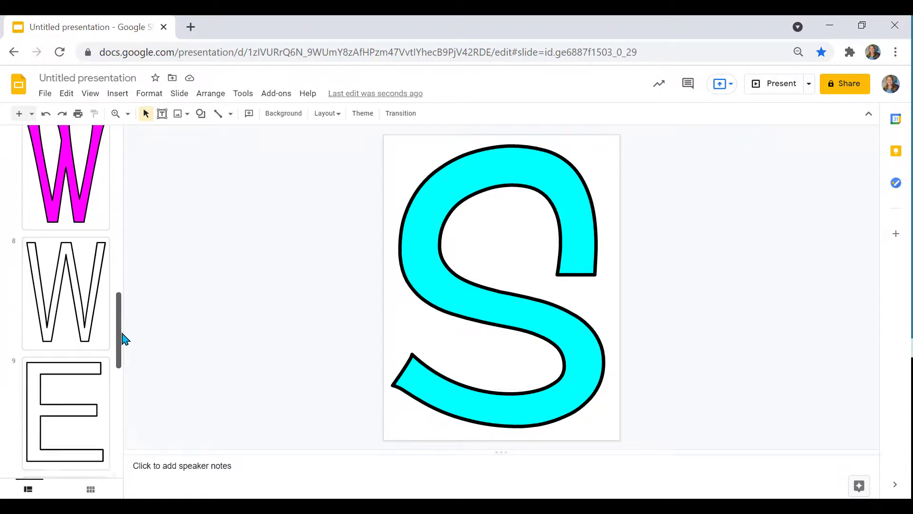
- Scroll the filmstrip past the triangle pennant S slide and return to the stitched pocket S slide
scroll("down", 3)
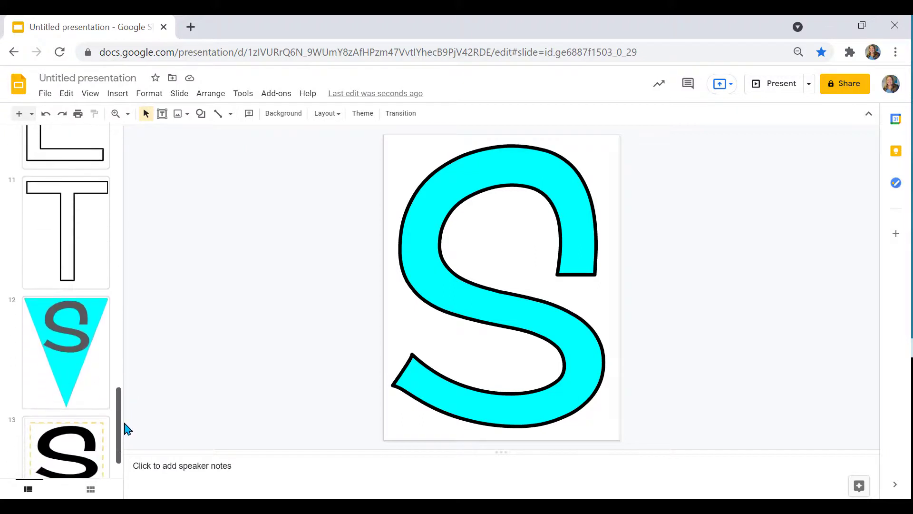
left_click(66, 352)
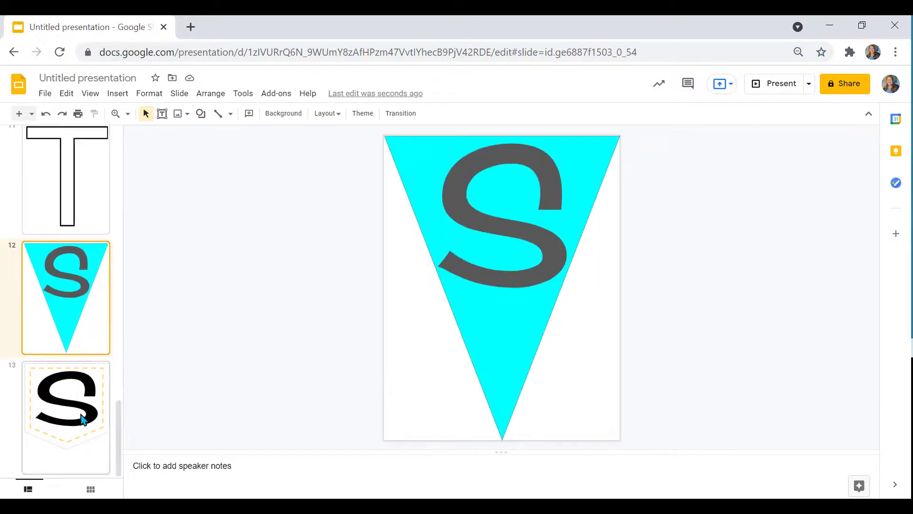
left_click(65, 417)
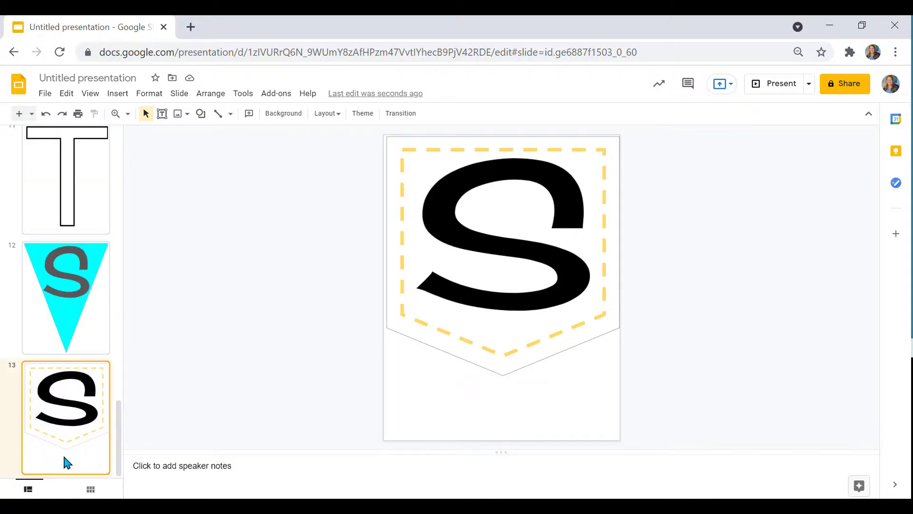
mouse_move(14, 420)
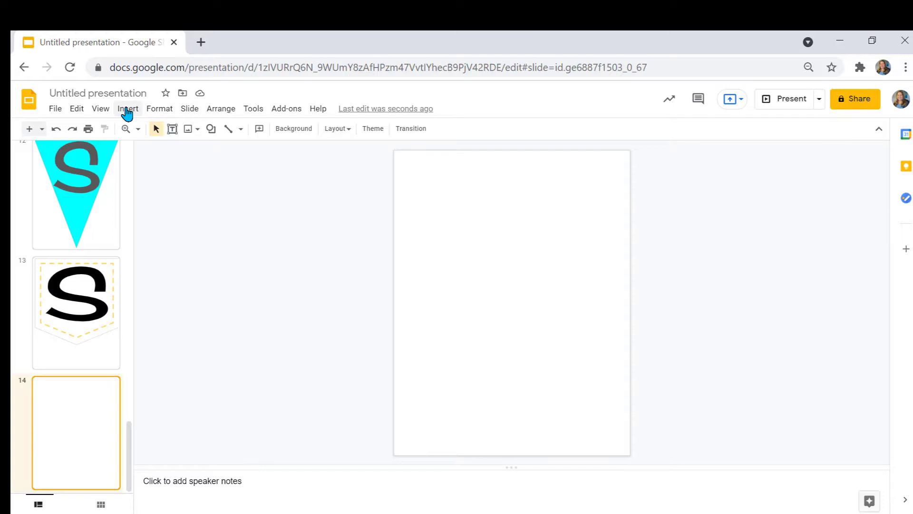
- On a new slide, draw a large circle and remove its grey fill
left_click(127, 109)
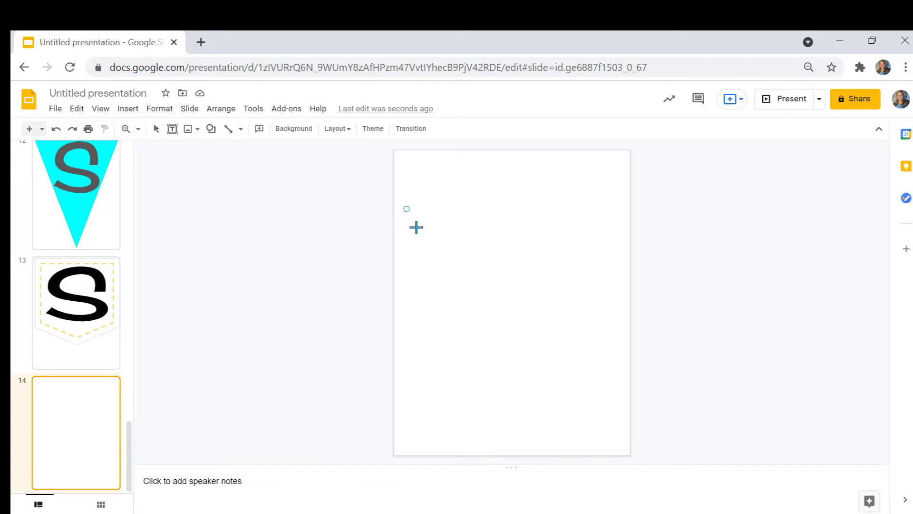
left_click_drag(406, 208, 646, 368)
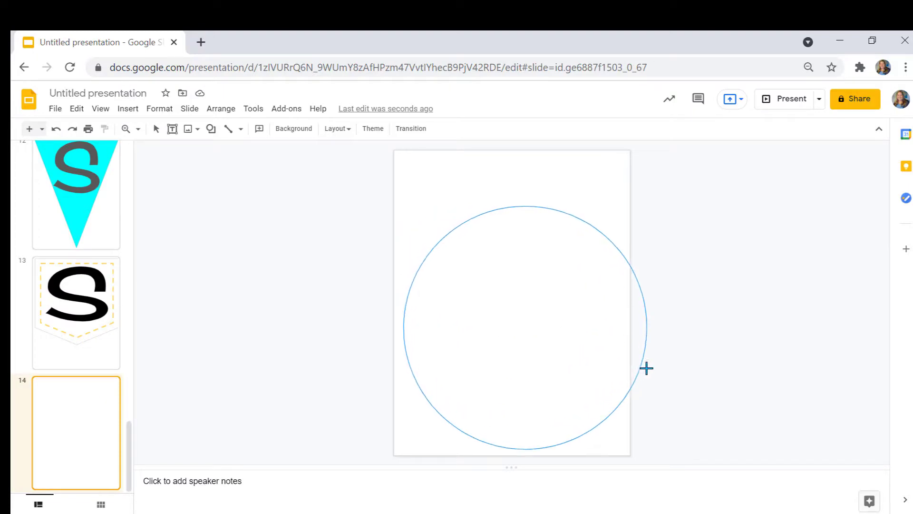
left_click_drag(647, 368, 624, 374)
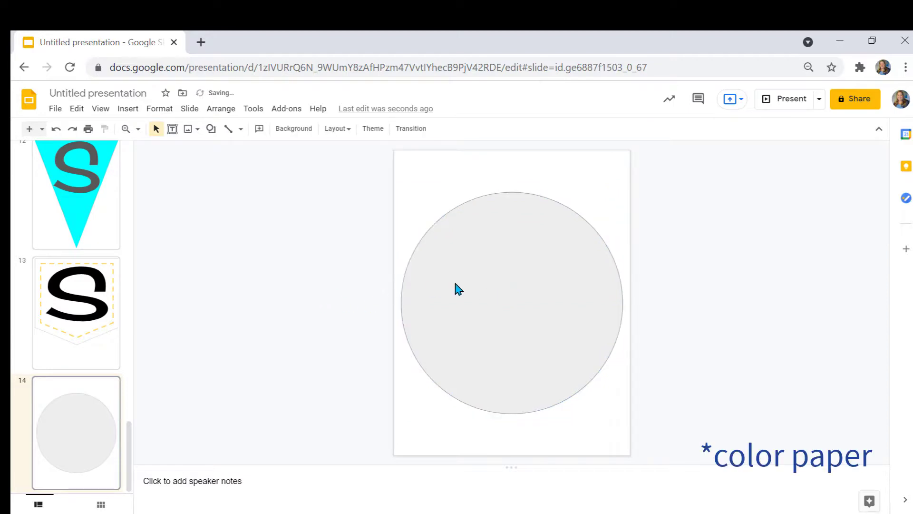
left_click(259, 129)
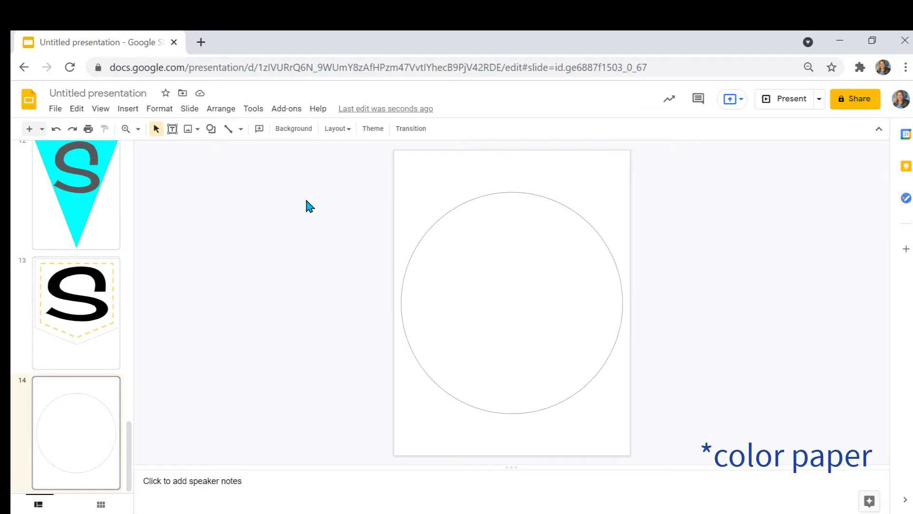
- Add a dashed inner circle and grey S, then recolour the outer circle cyan
left_click(512, 302)
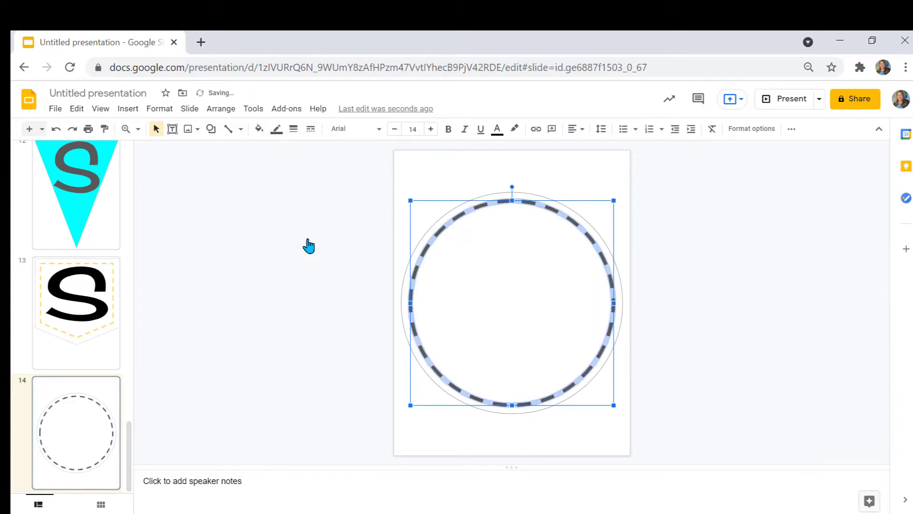
left_click(293, 128)
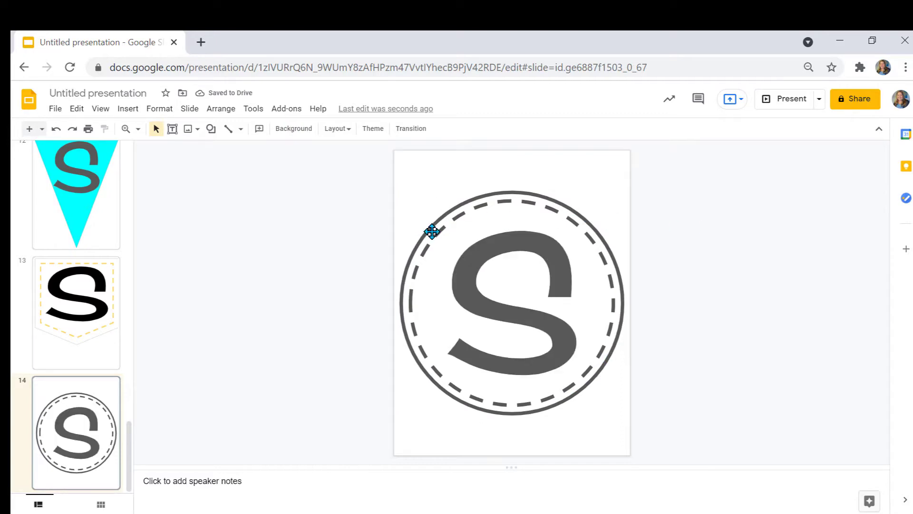
left_click(431, 231)
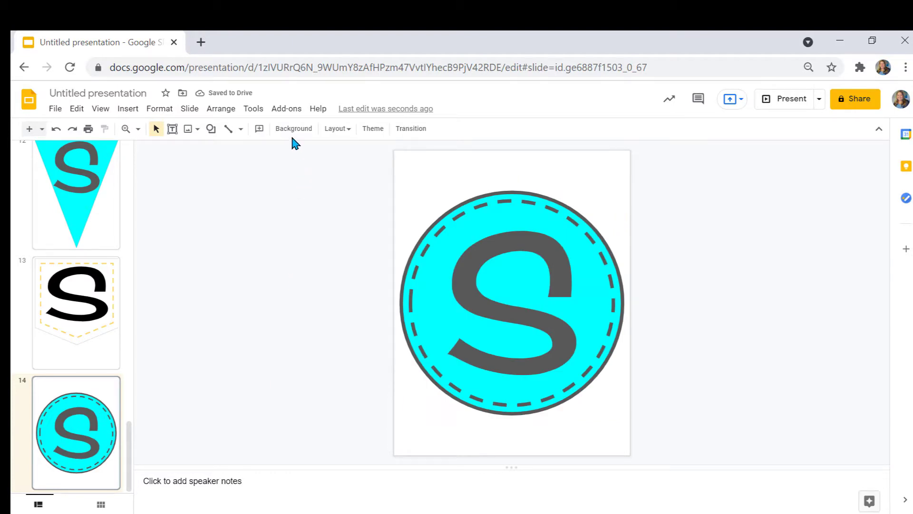
- Change the circle badge's colour to magenta and move to the outlined W slide eight
left_click(293, 128)
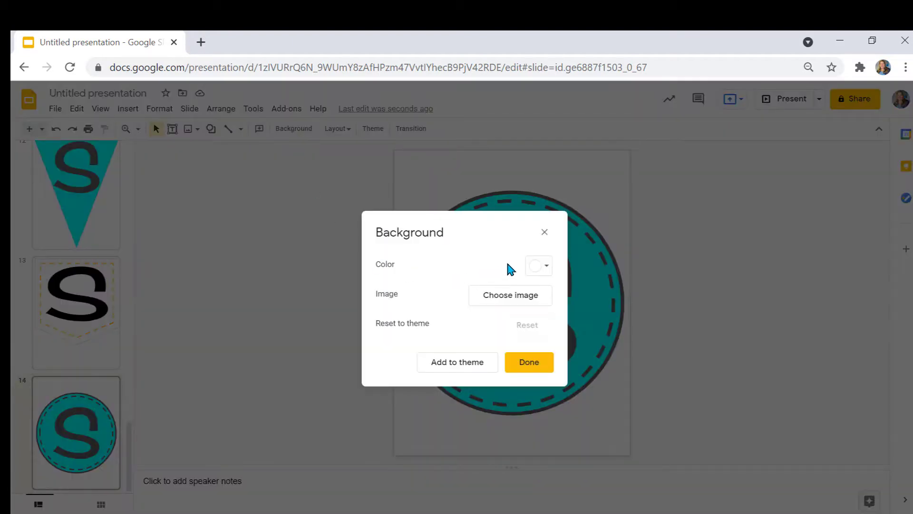
left_click(528, 361)
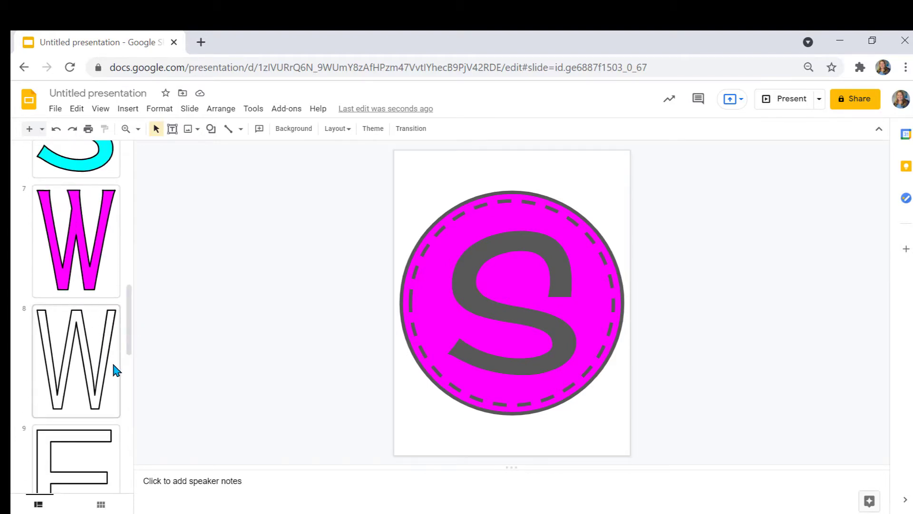
left_click(76, 359)
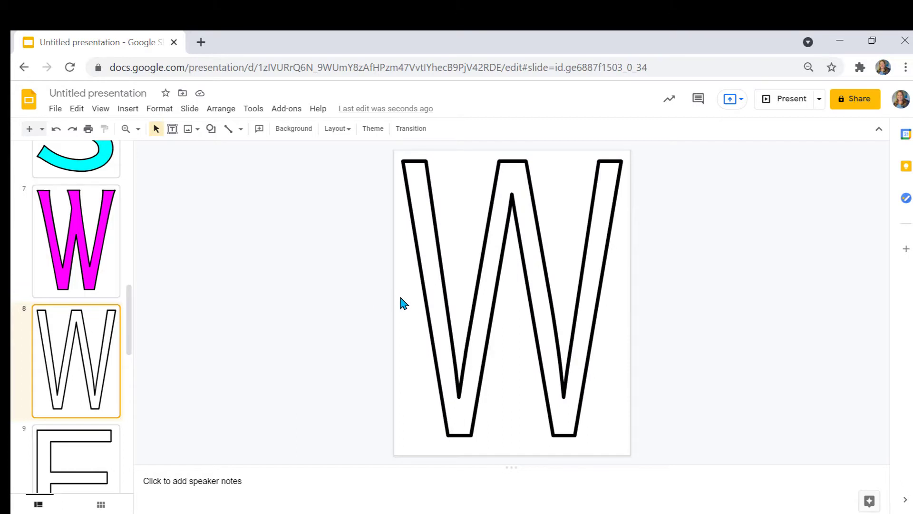